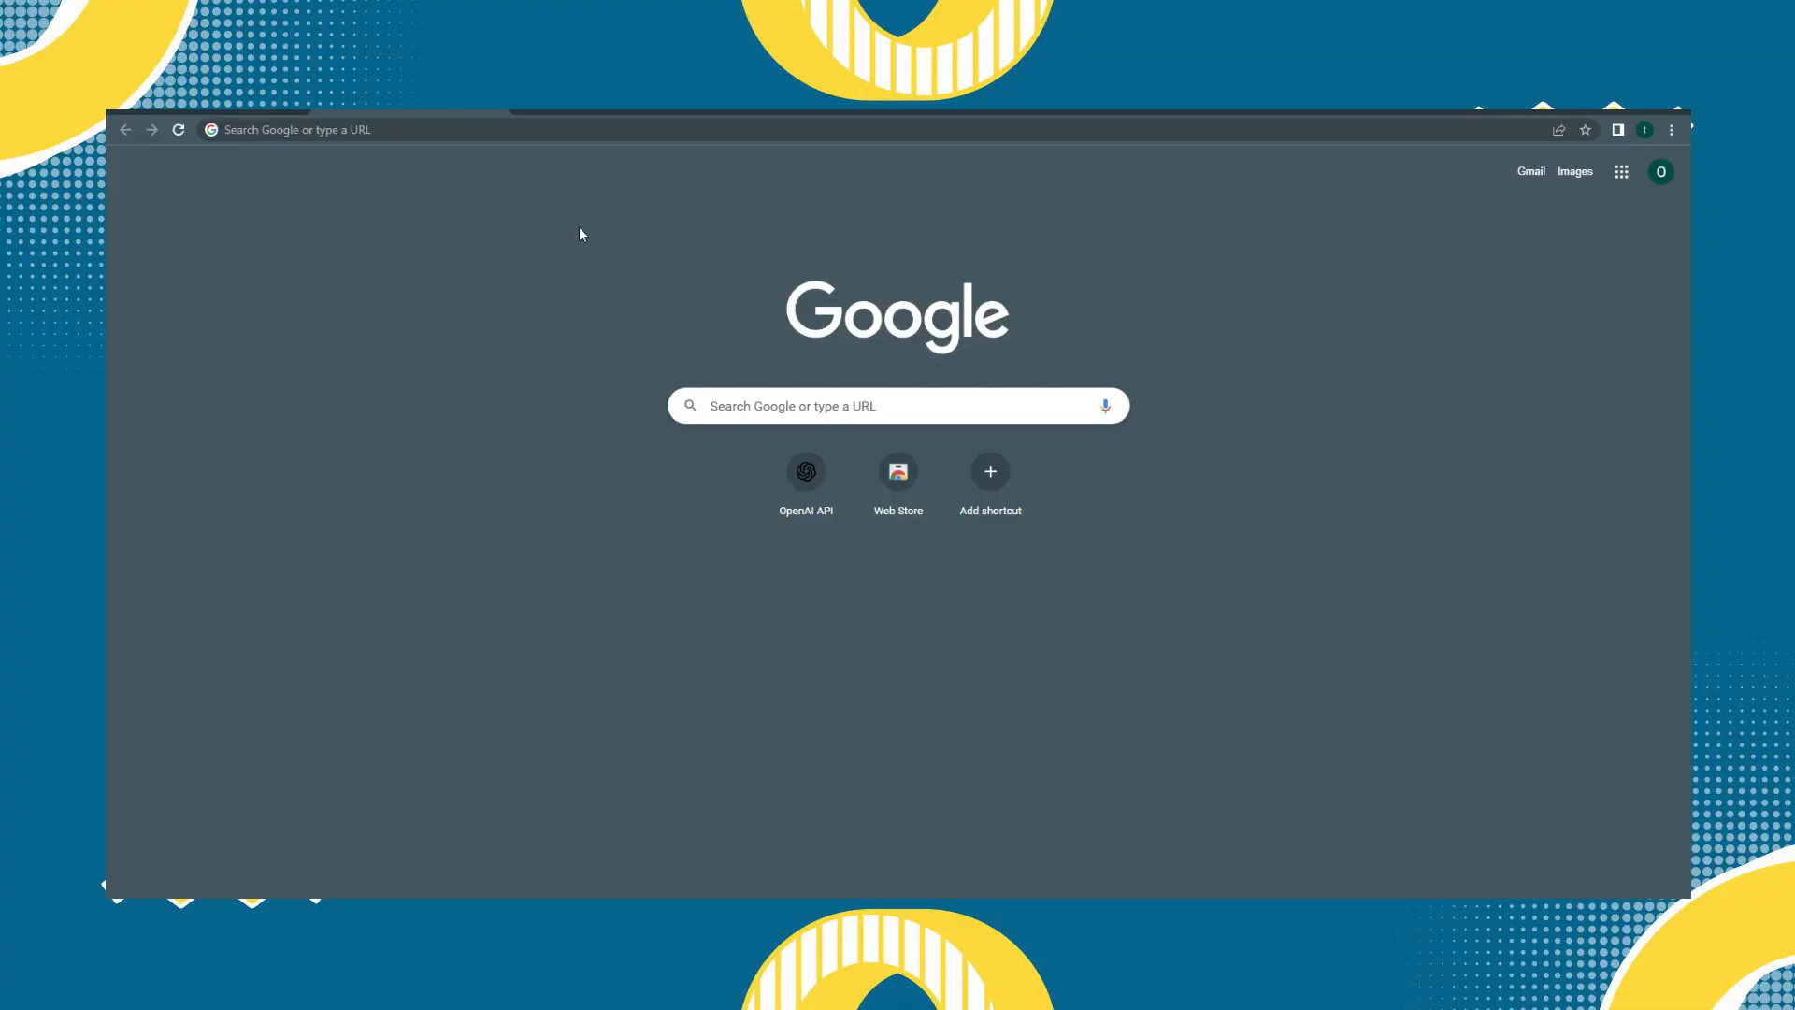
mouse_move(1330, 346)
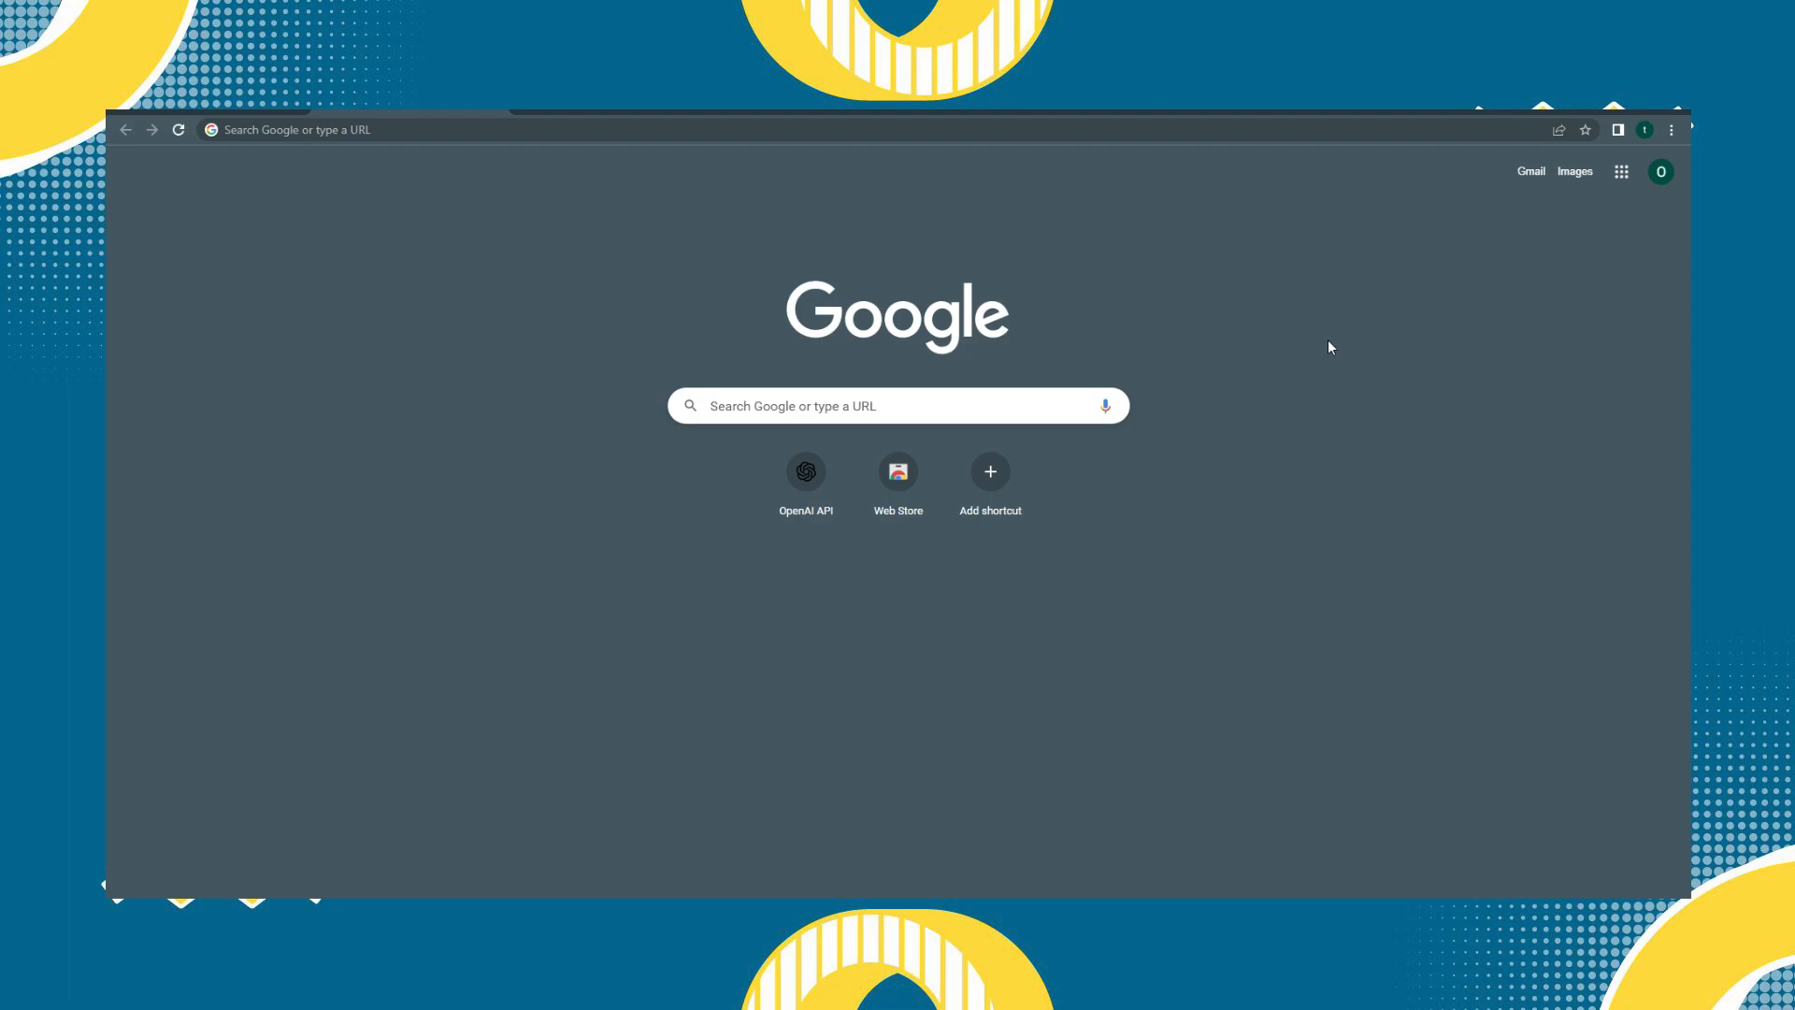
mouse_move(1672, 131)
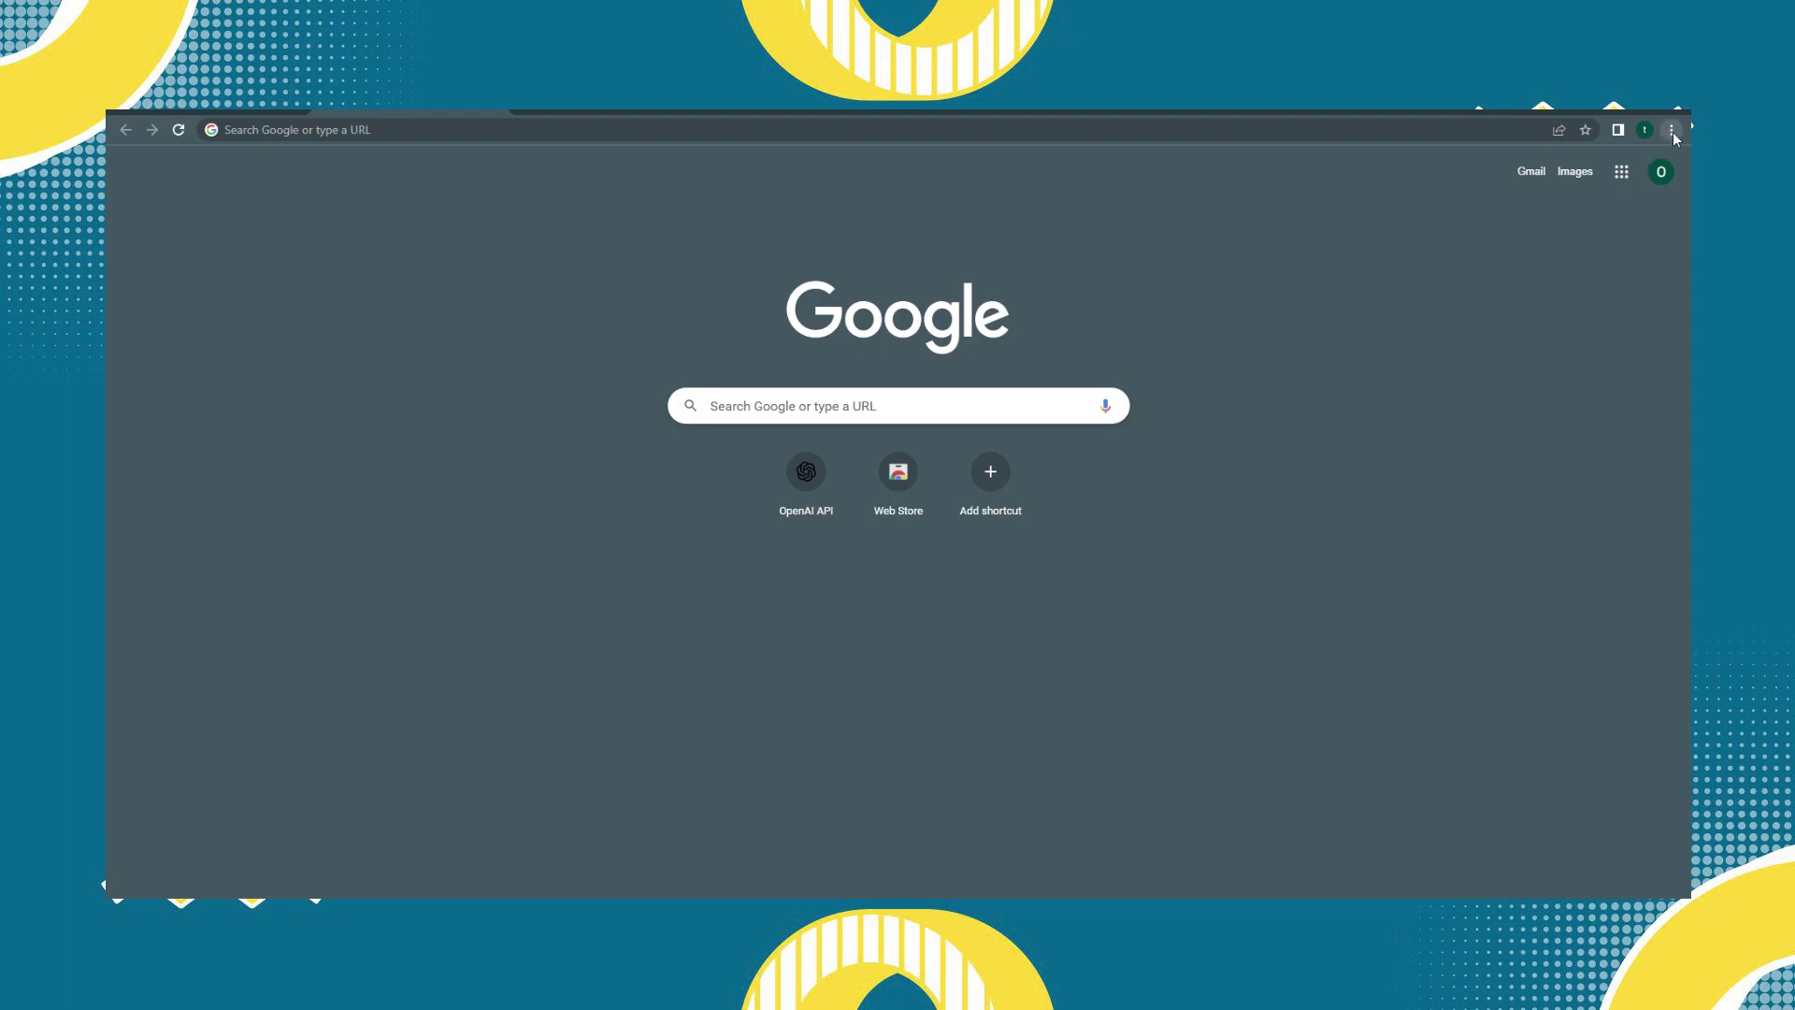
mouse_move(1532, 415)
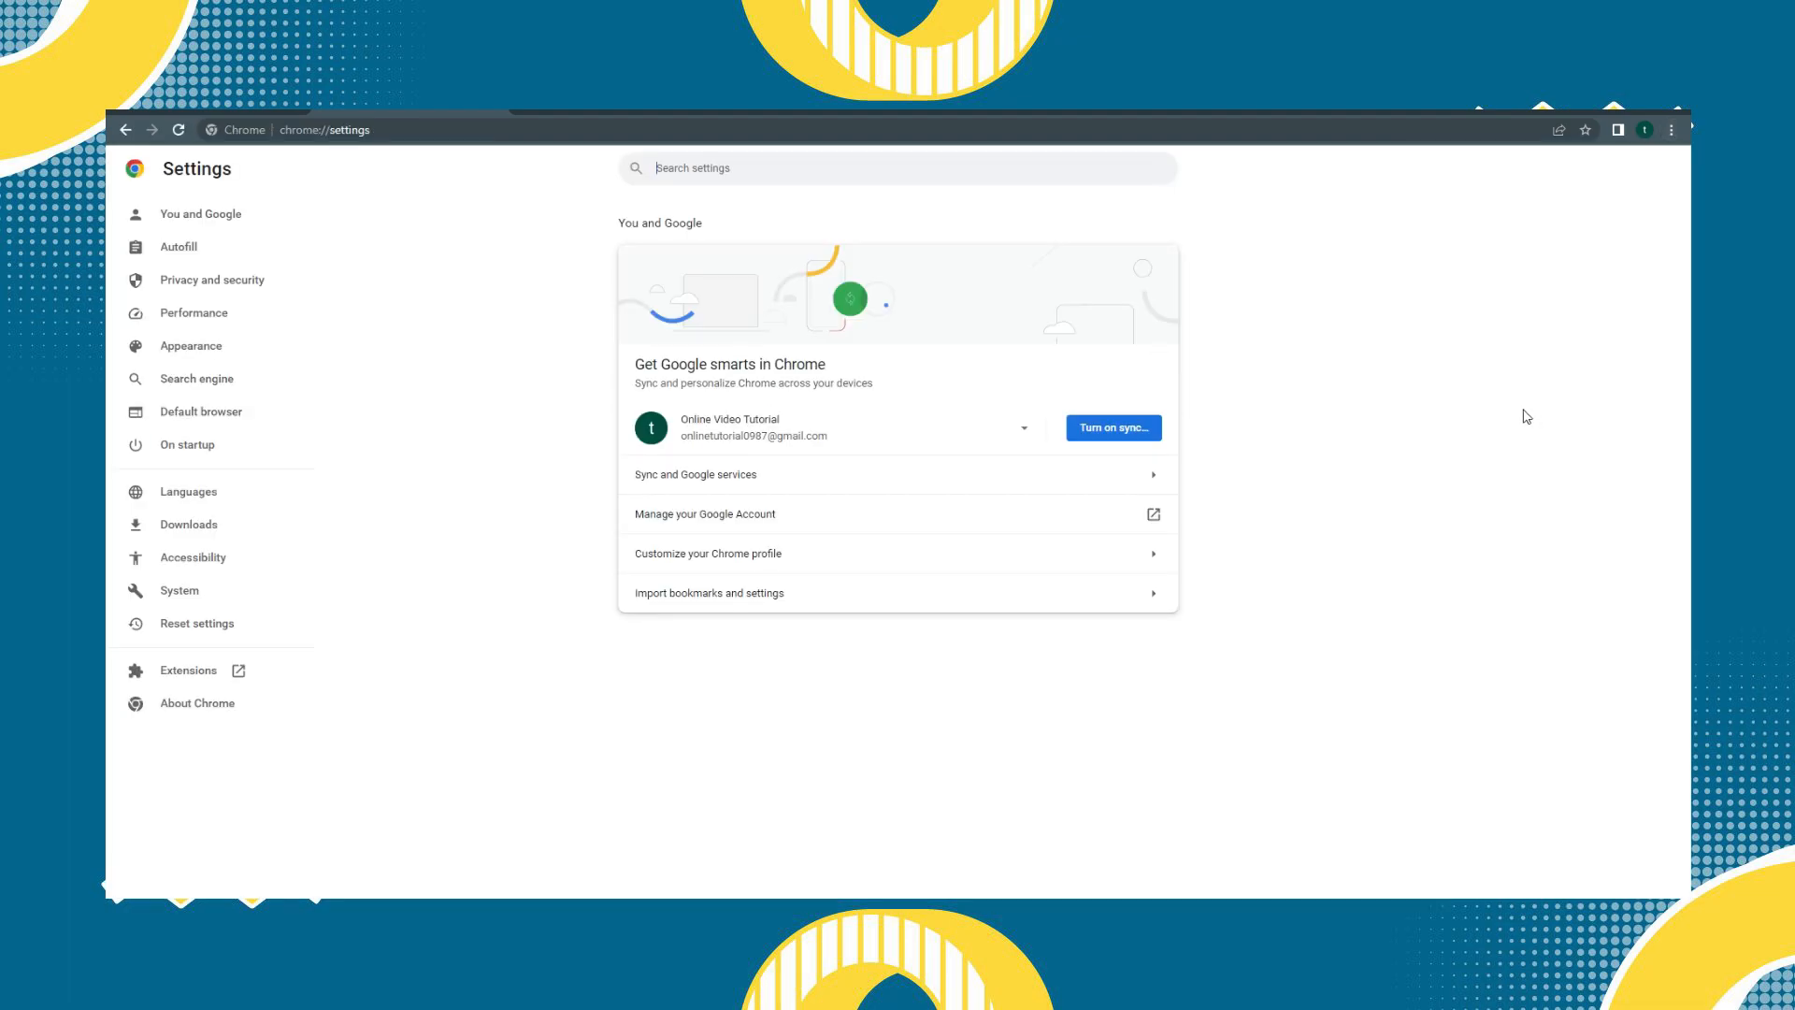
mouse_move(1461, 391)
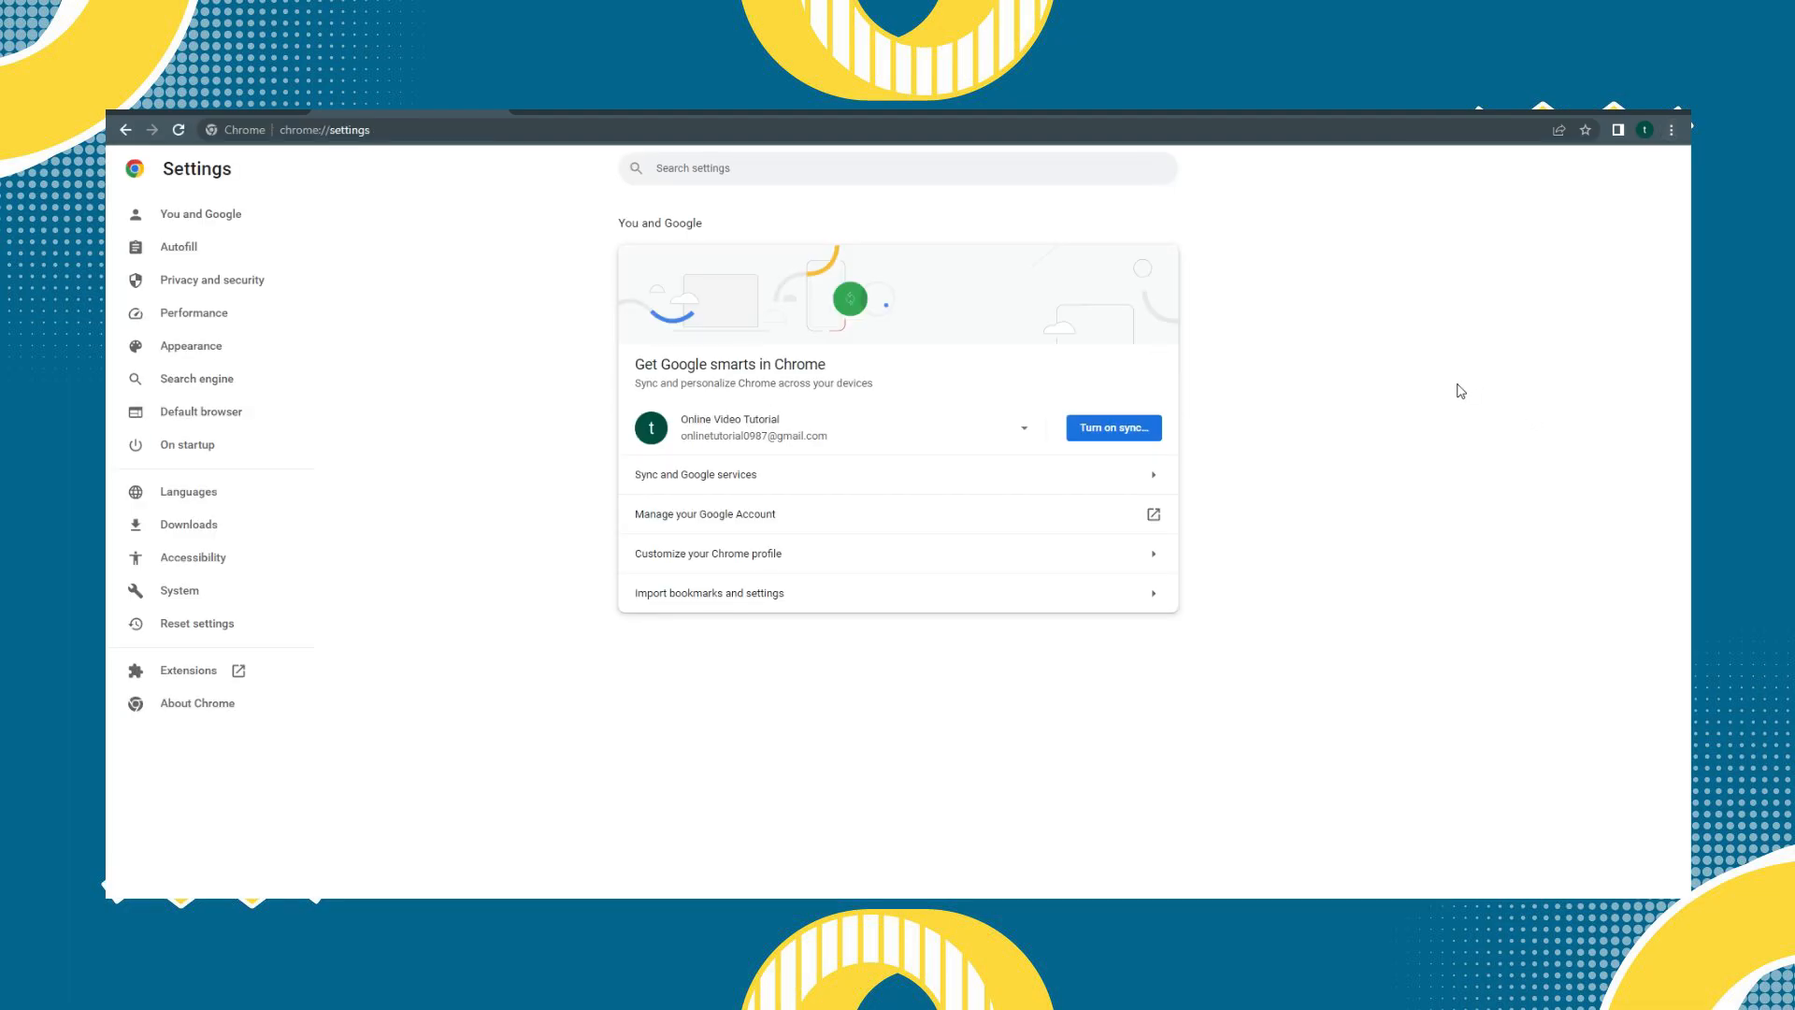
Go to Privacy and security and reach the Cookies and other site data page.
click(211, 278)
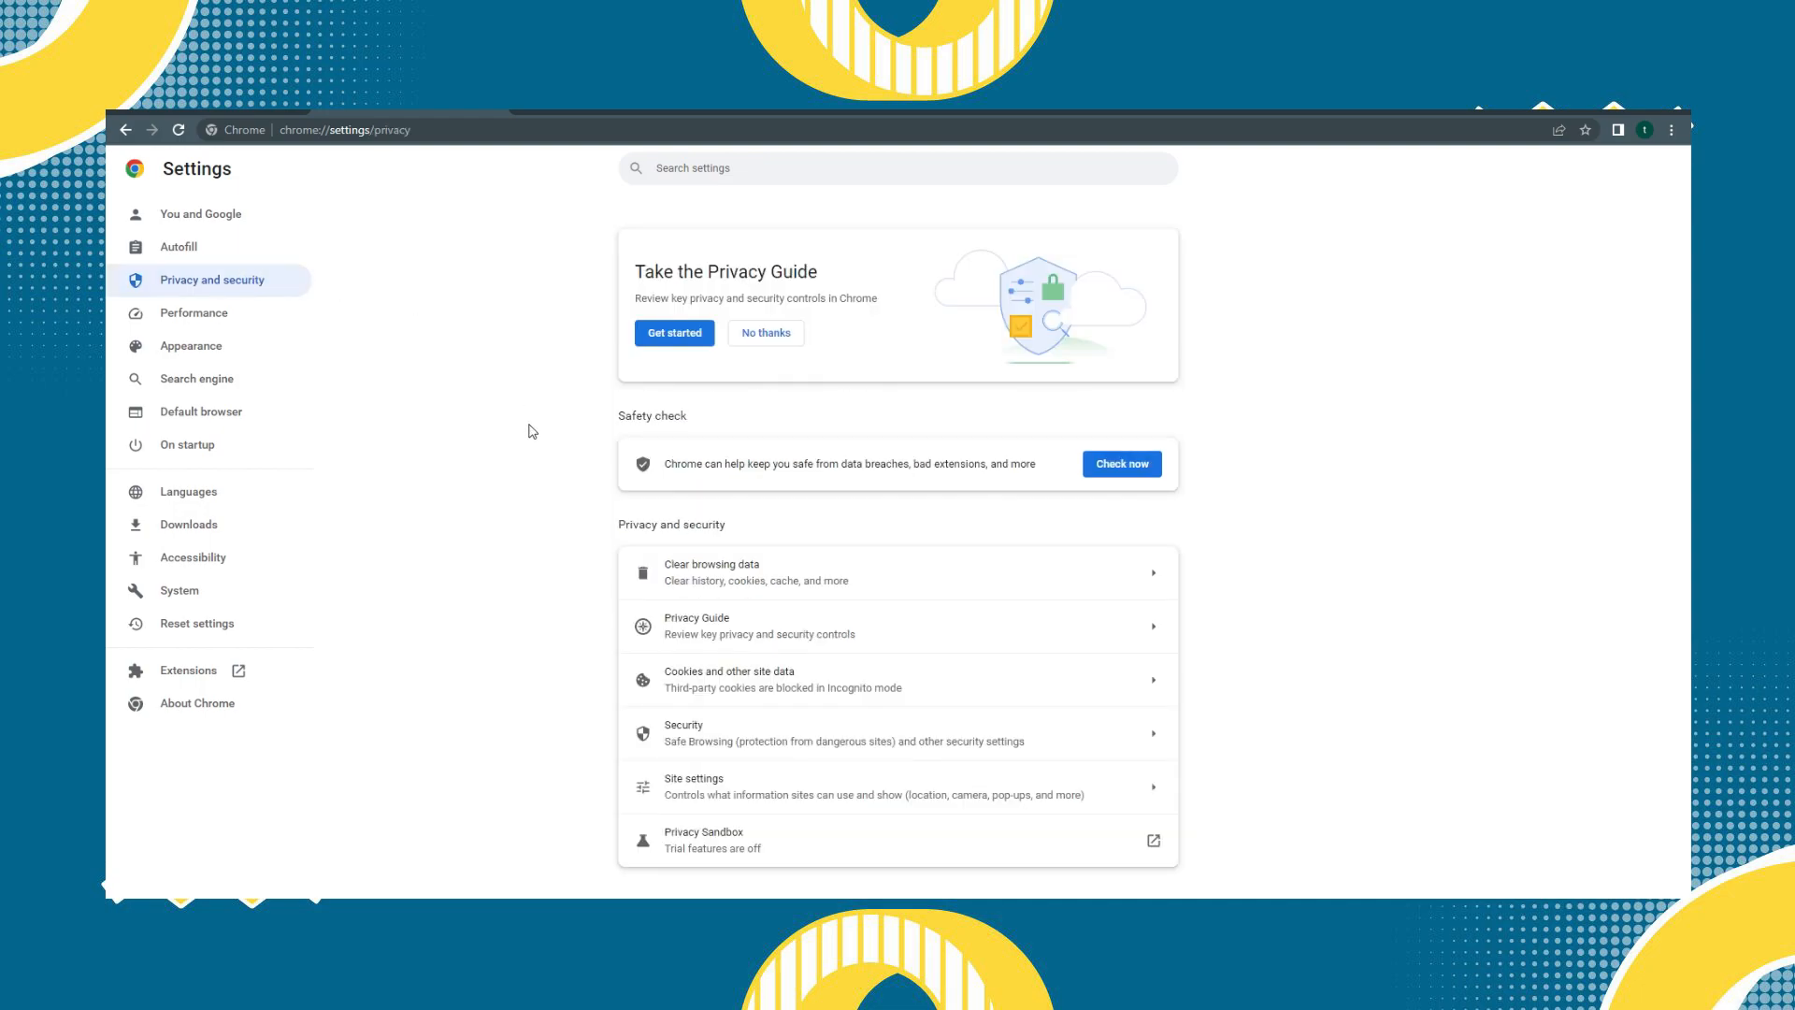
mouse_move(751, 700)
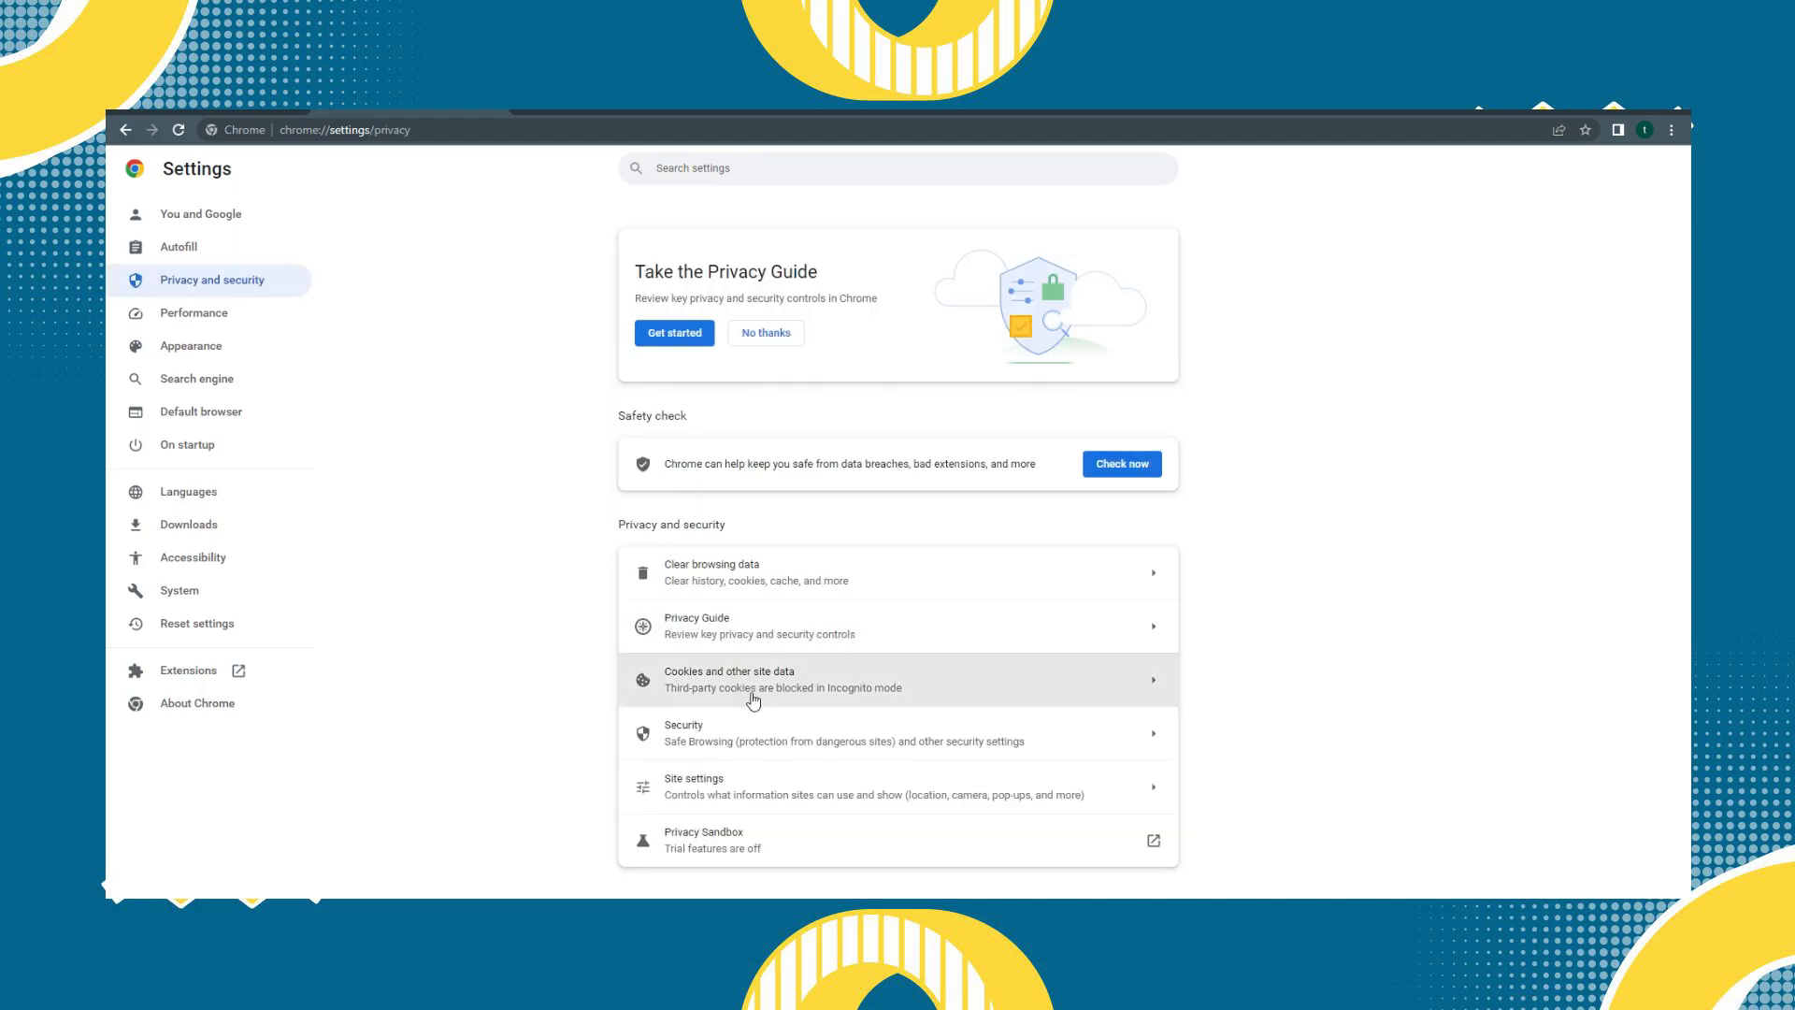
click(752, 679)
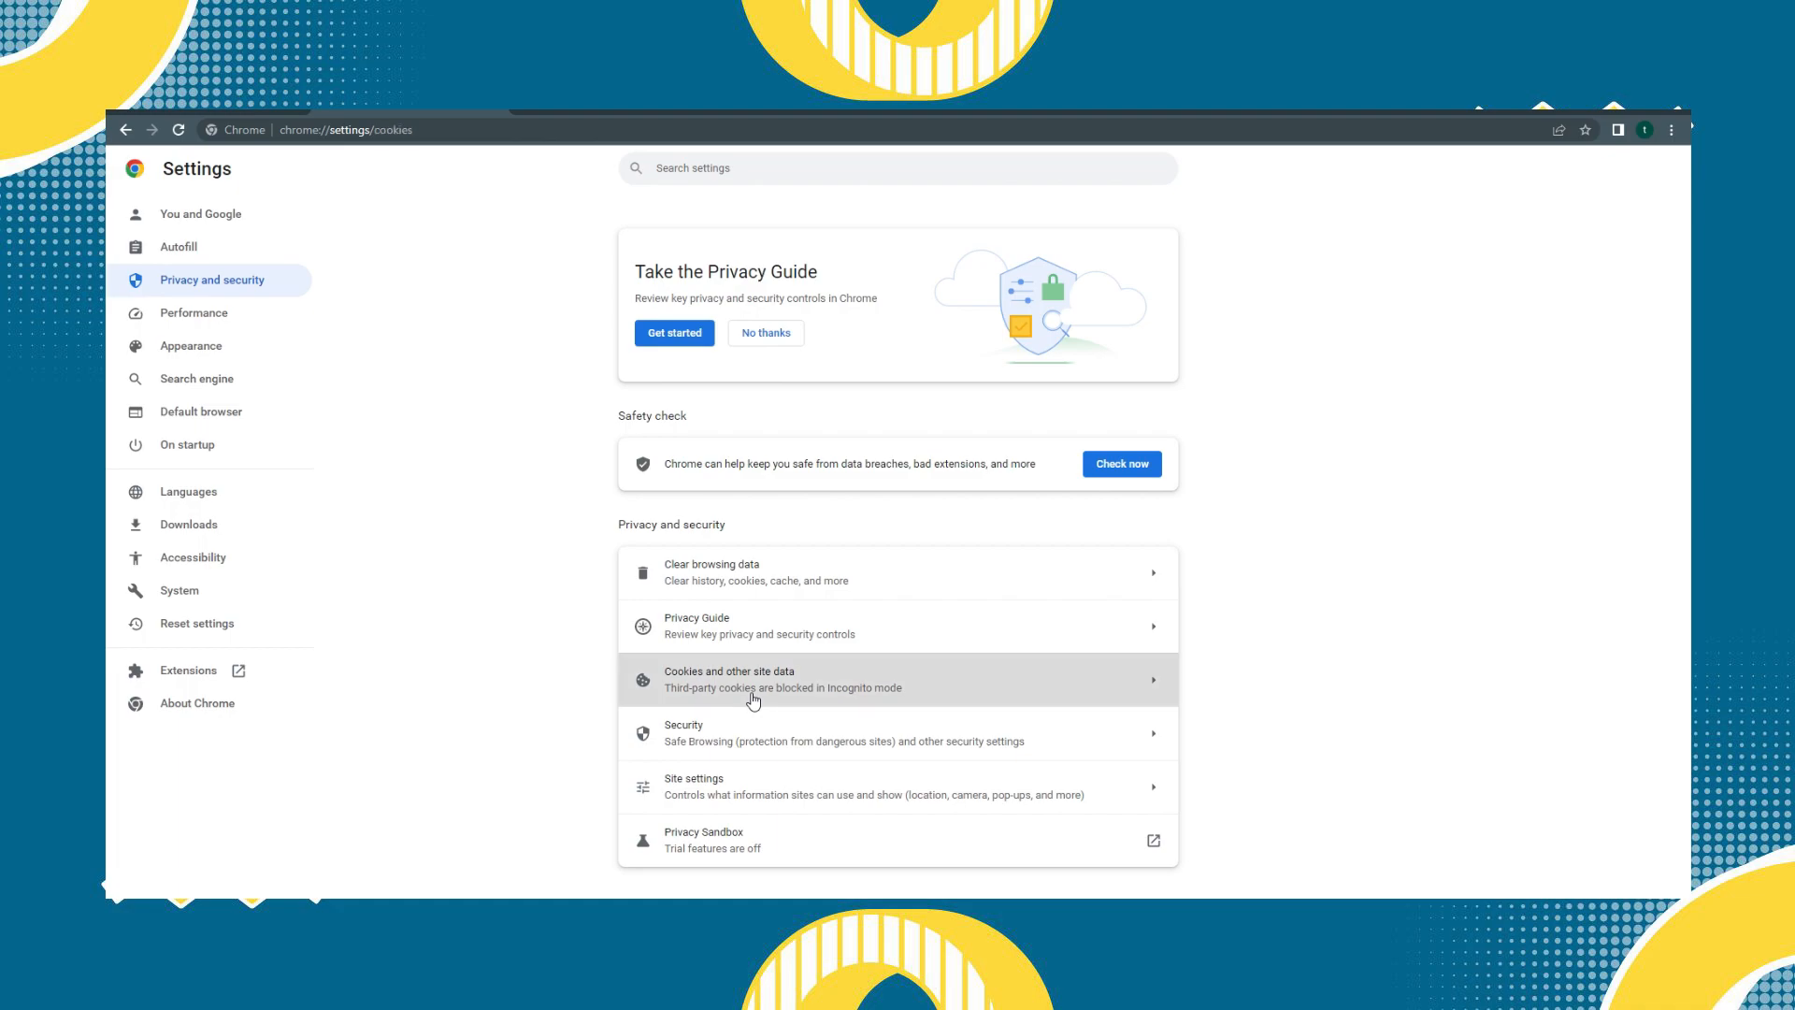
click(730, 677)
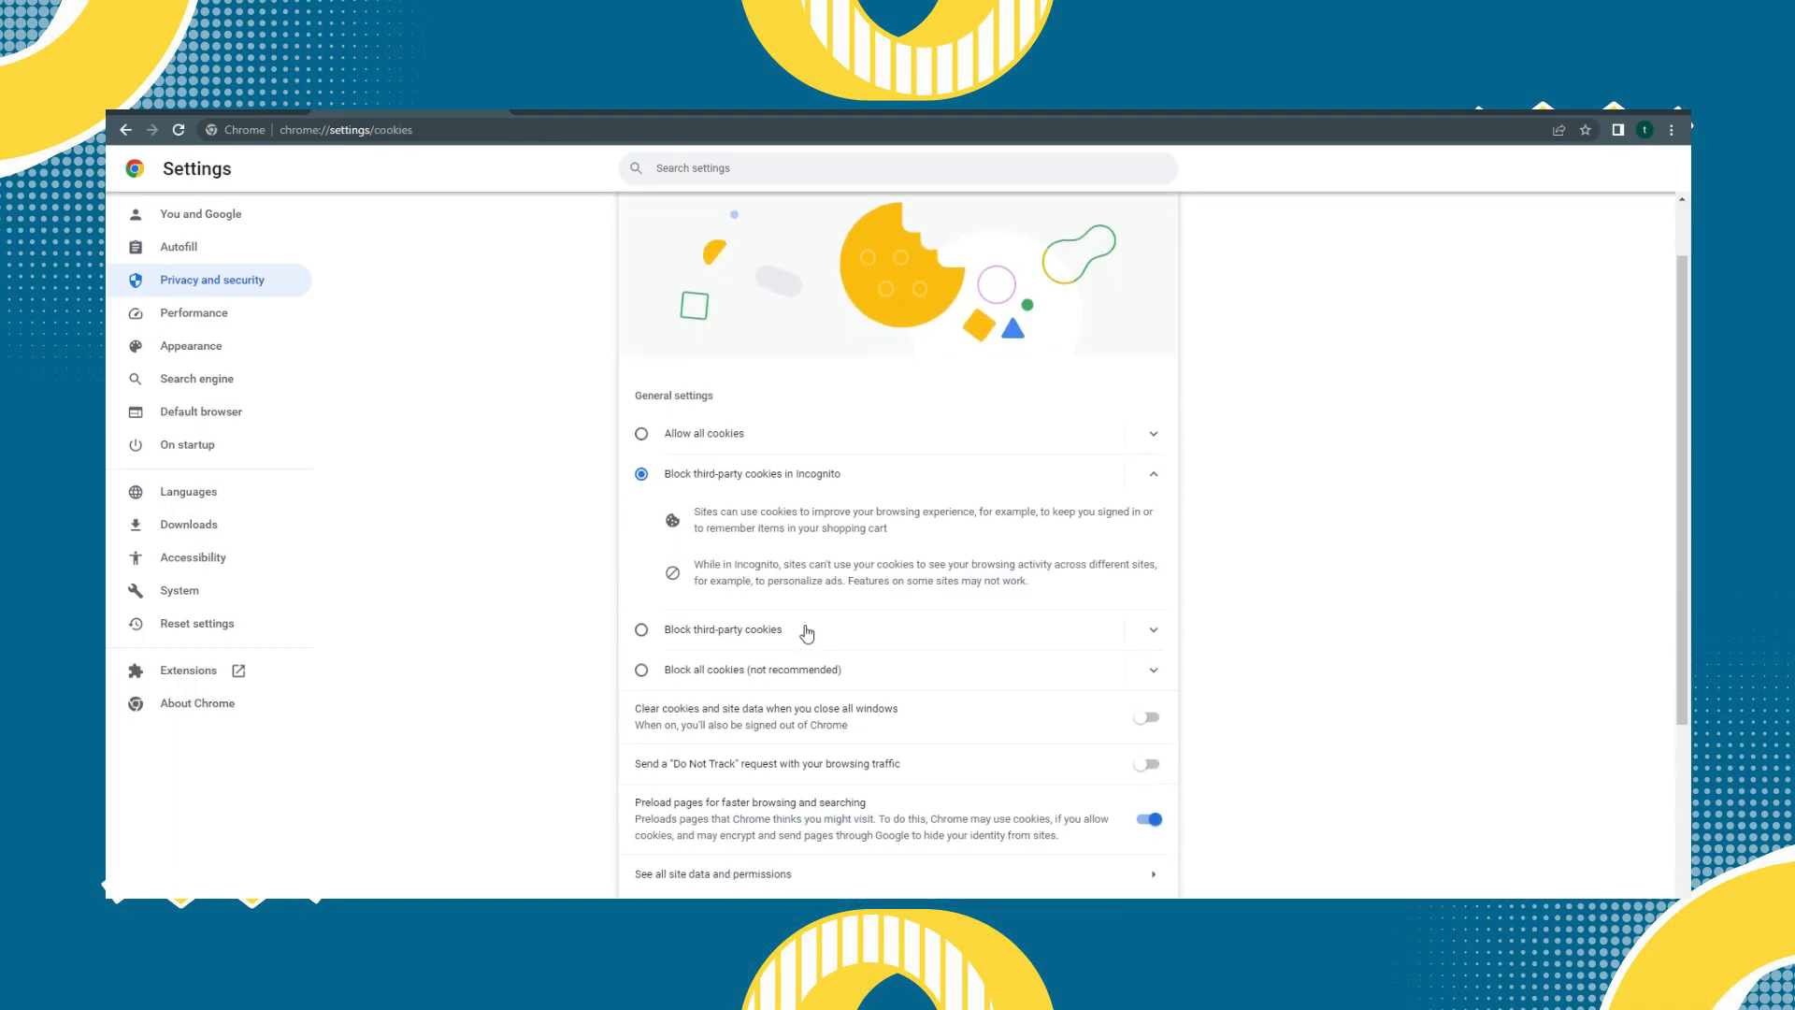
mouse_move(716, 451)
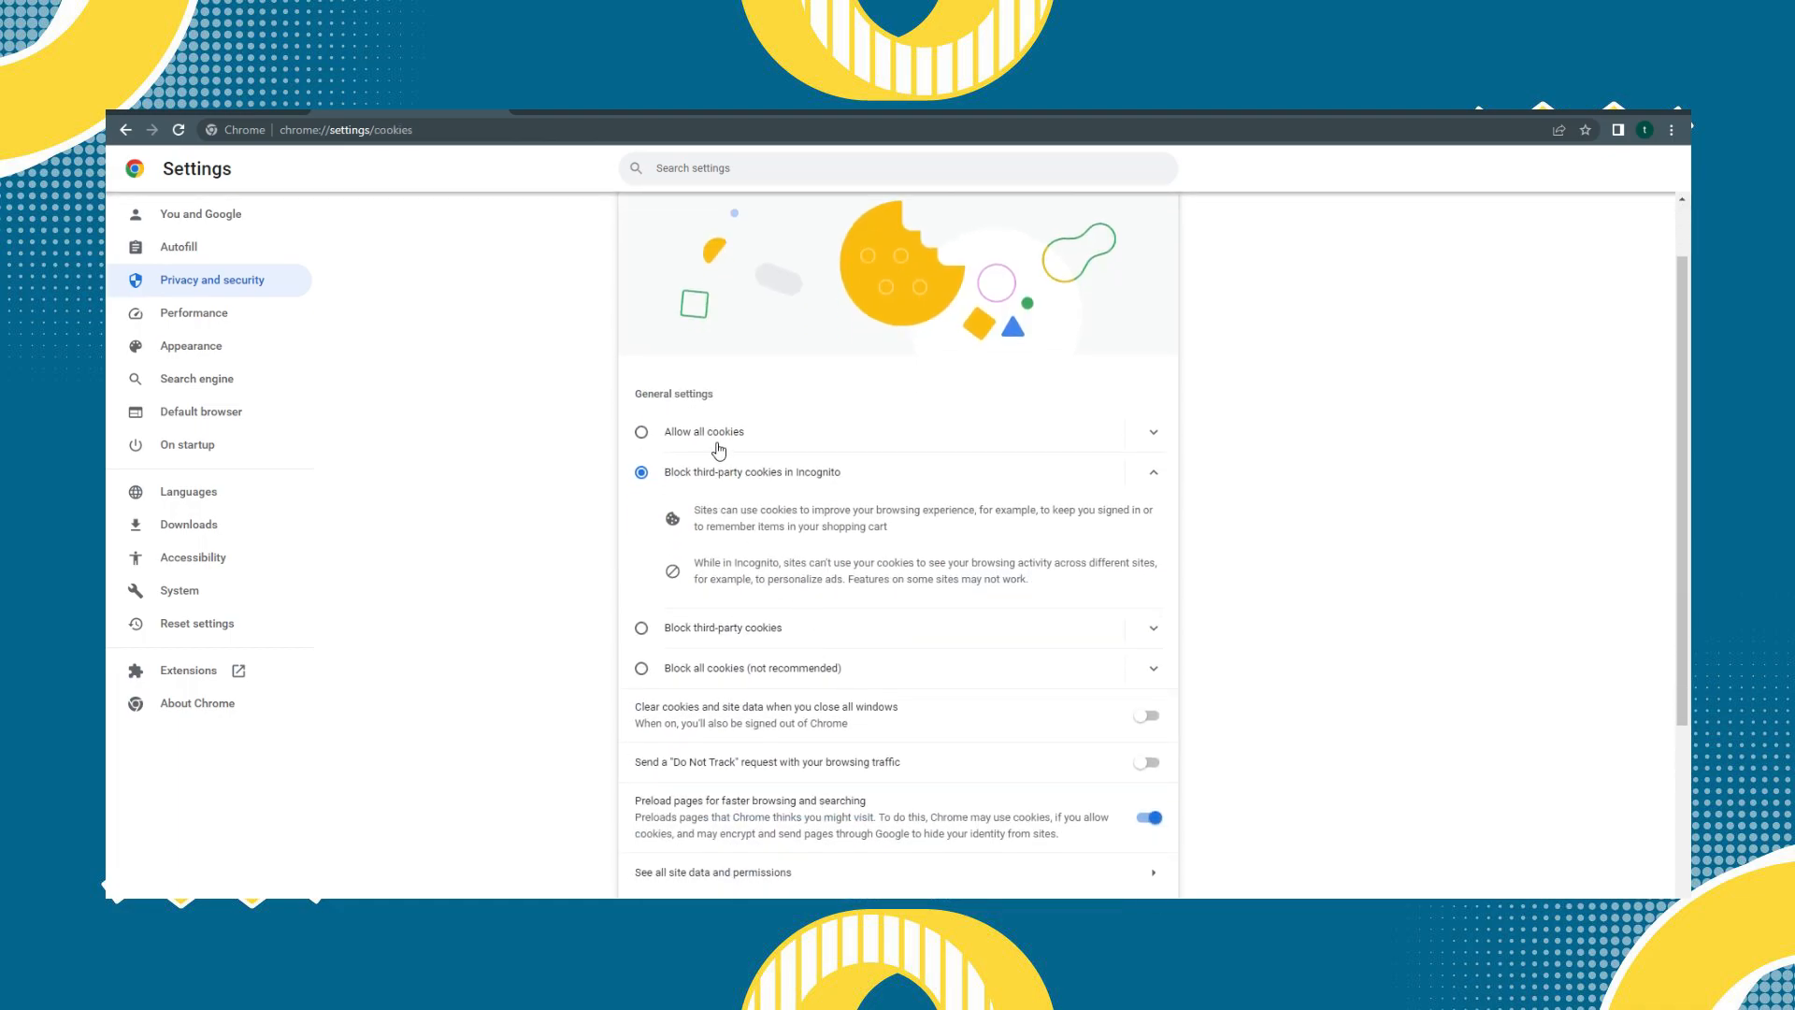
mouse_move(727, 475)
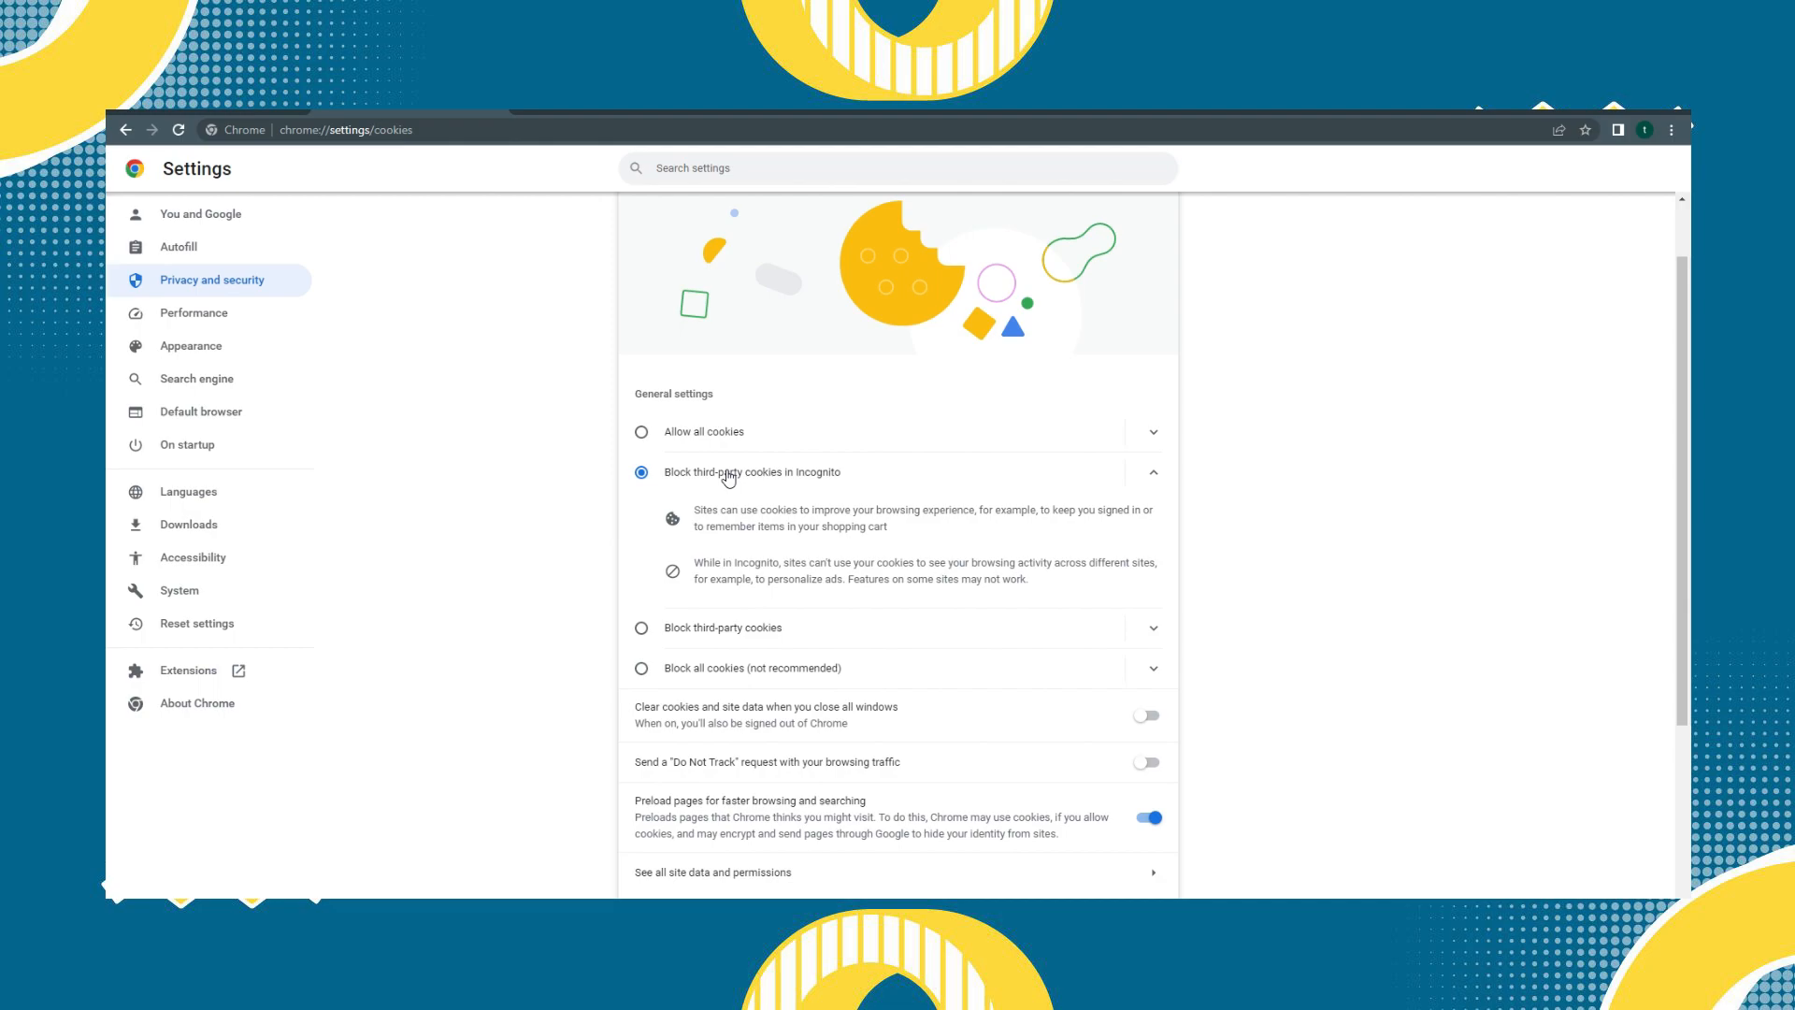
click(642, 432)
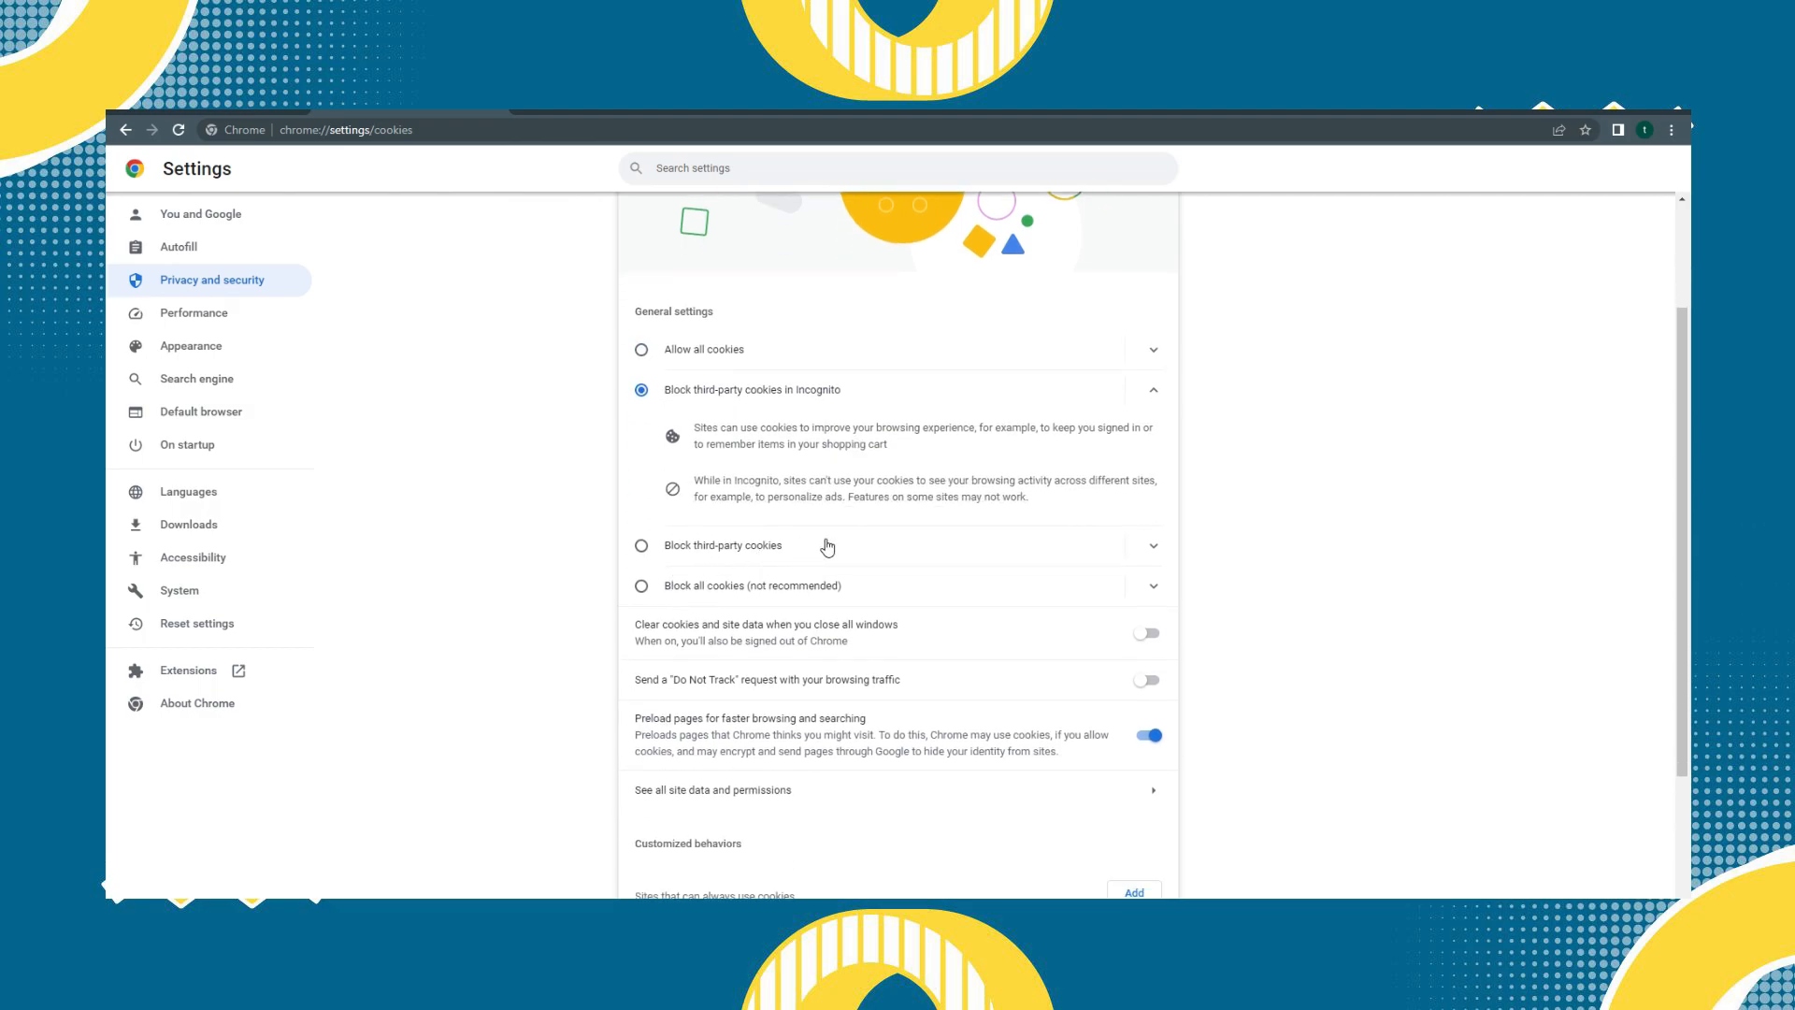
scroll(down, 3)
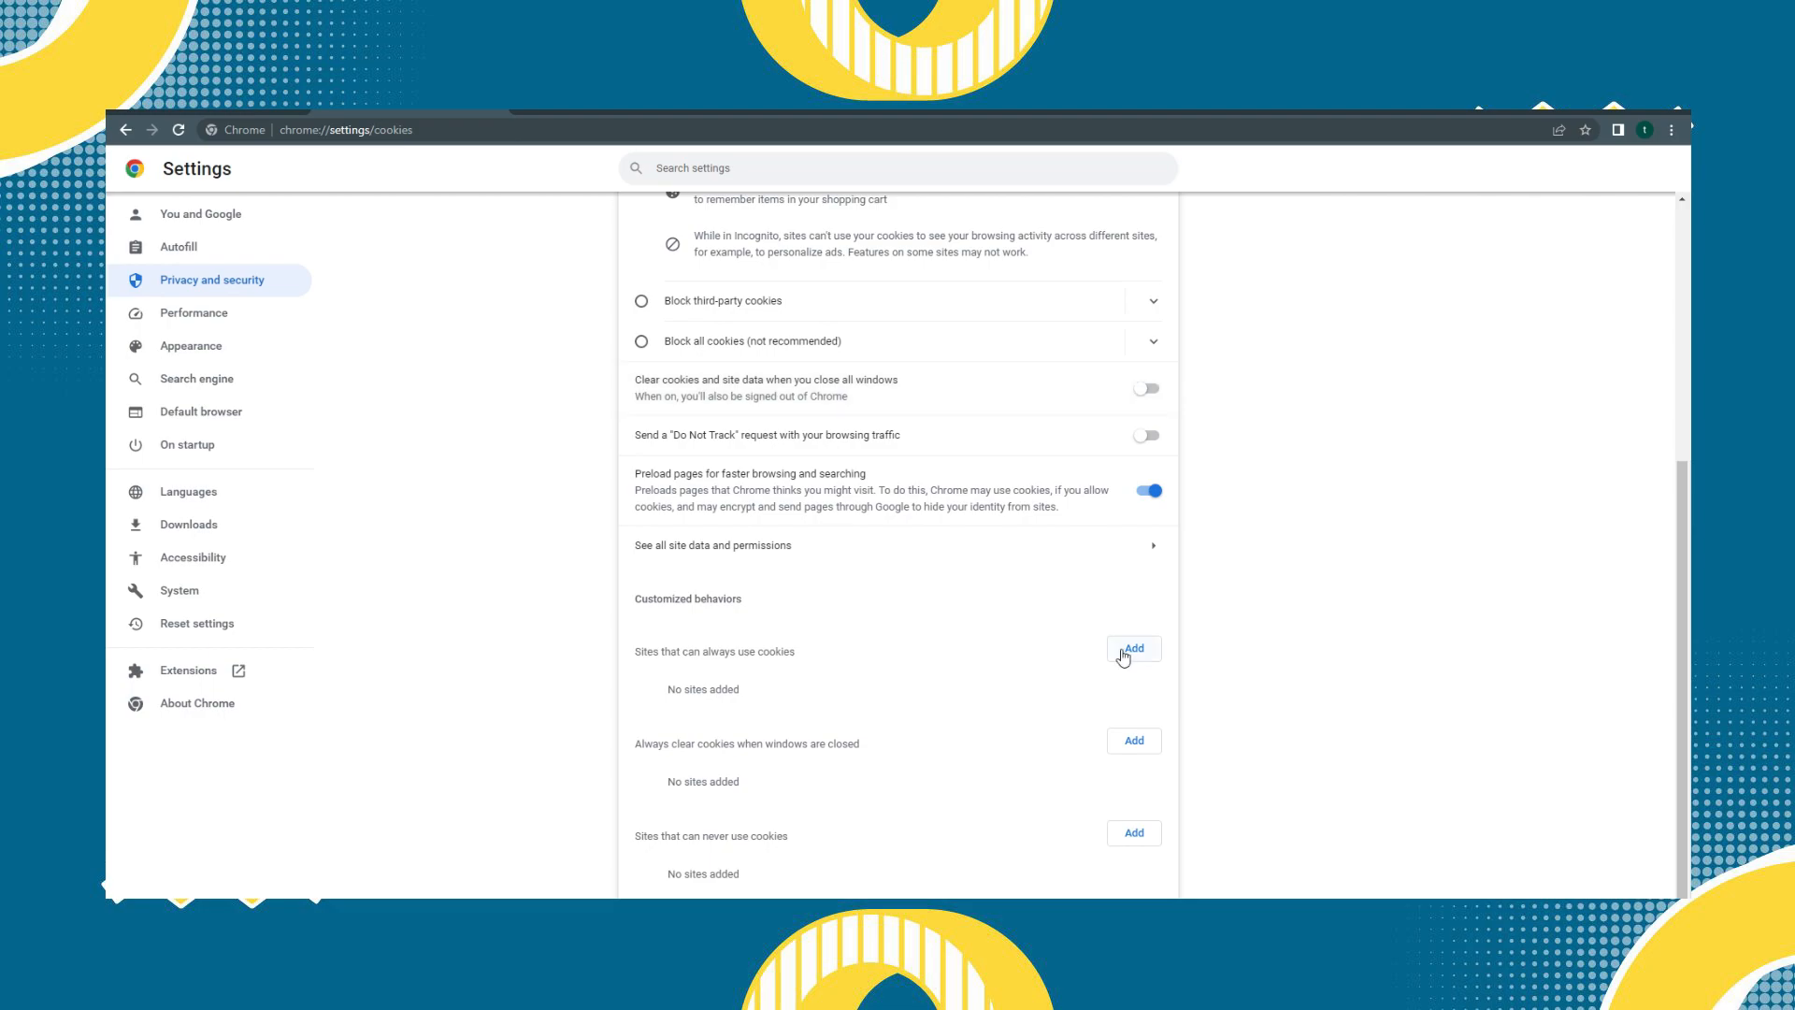
Add omegle.com under sites that can always use cookies, then head to the Location permissions.
click(1133, 649)
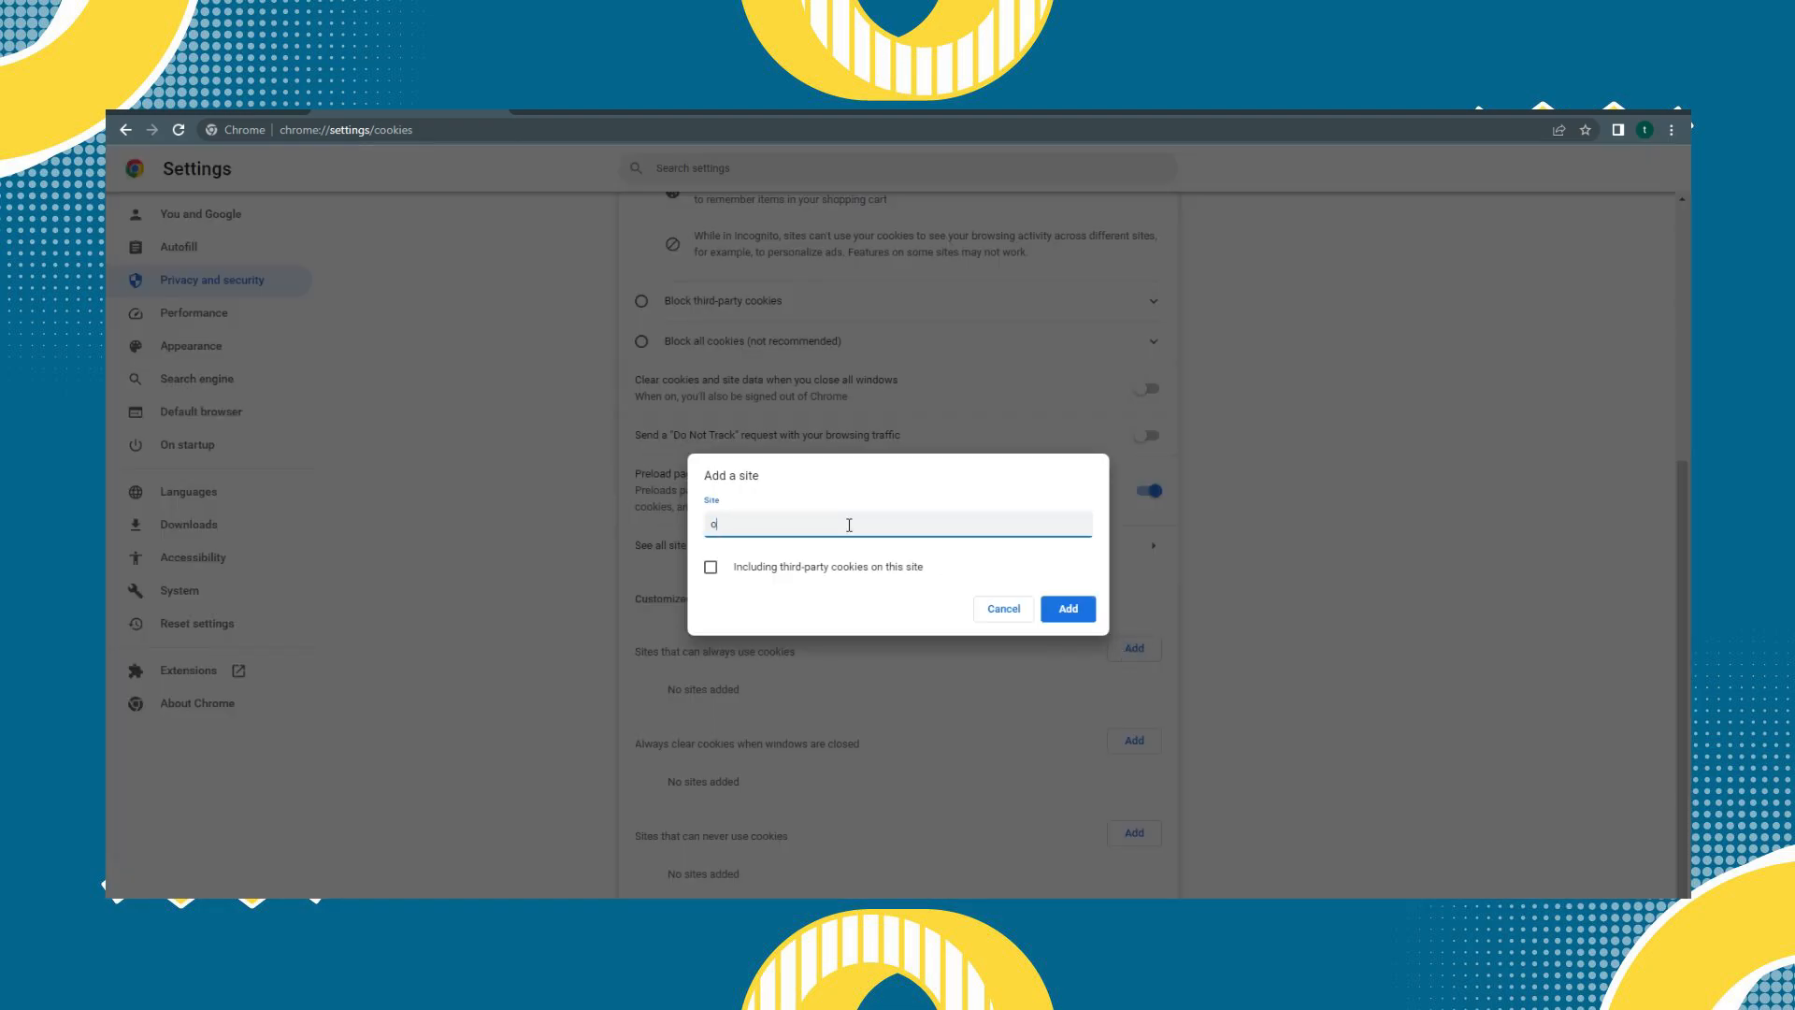
text(megle.c)
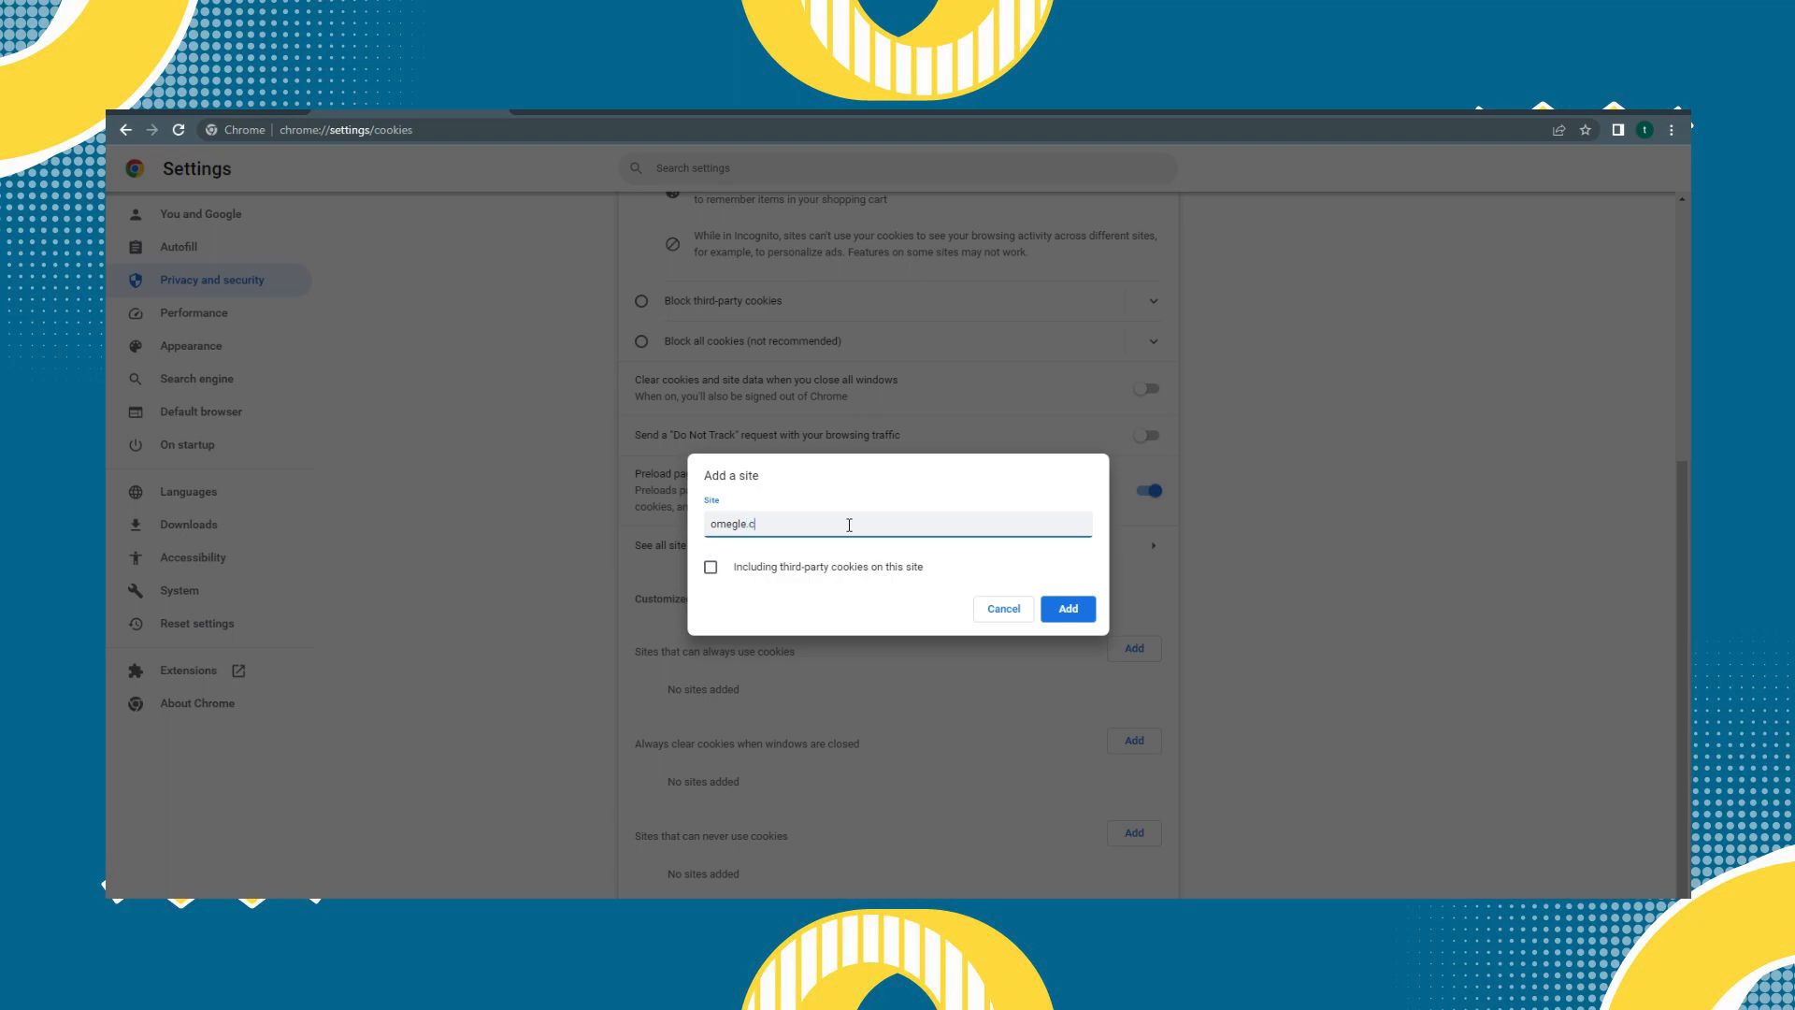
click(1068, 607)
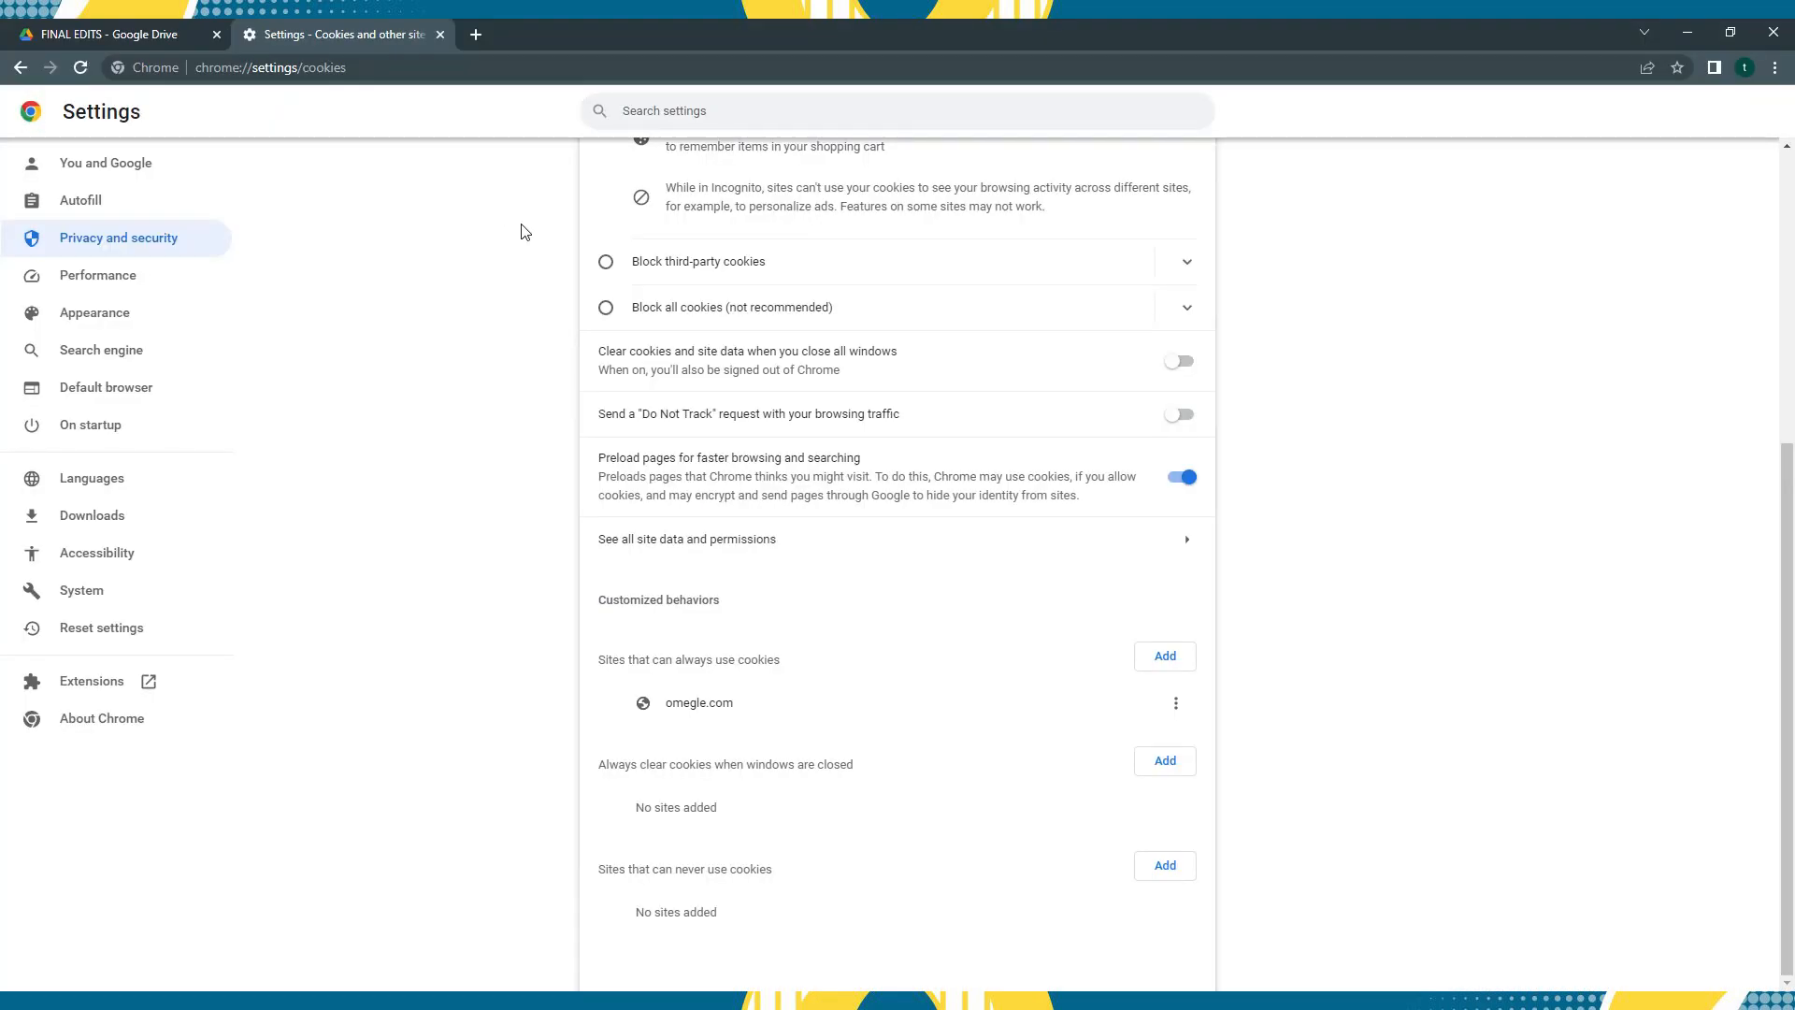
mouse_move(1292, 804)
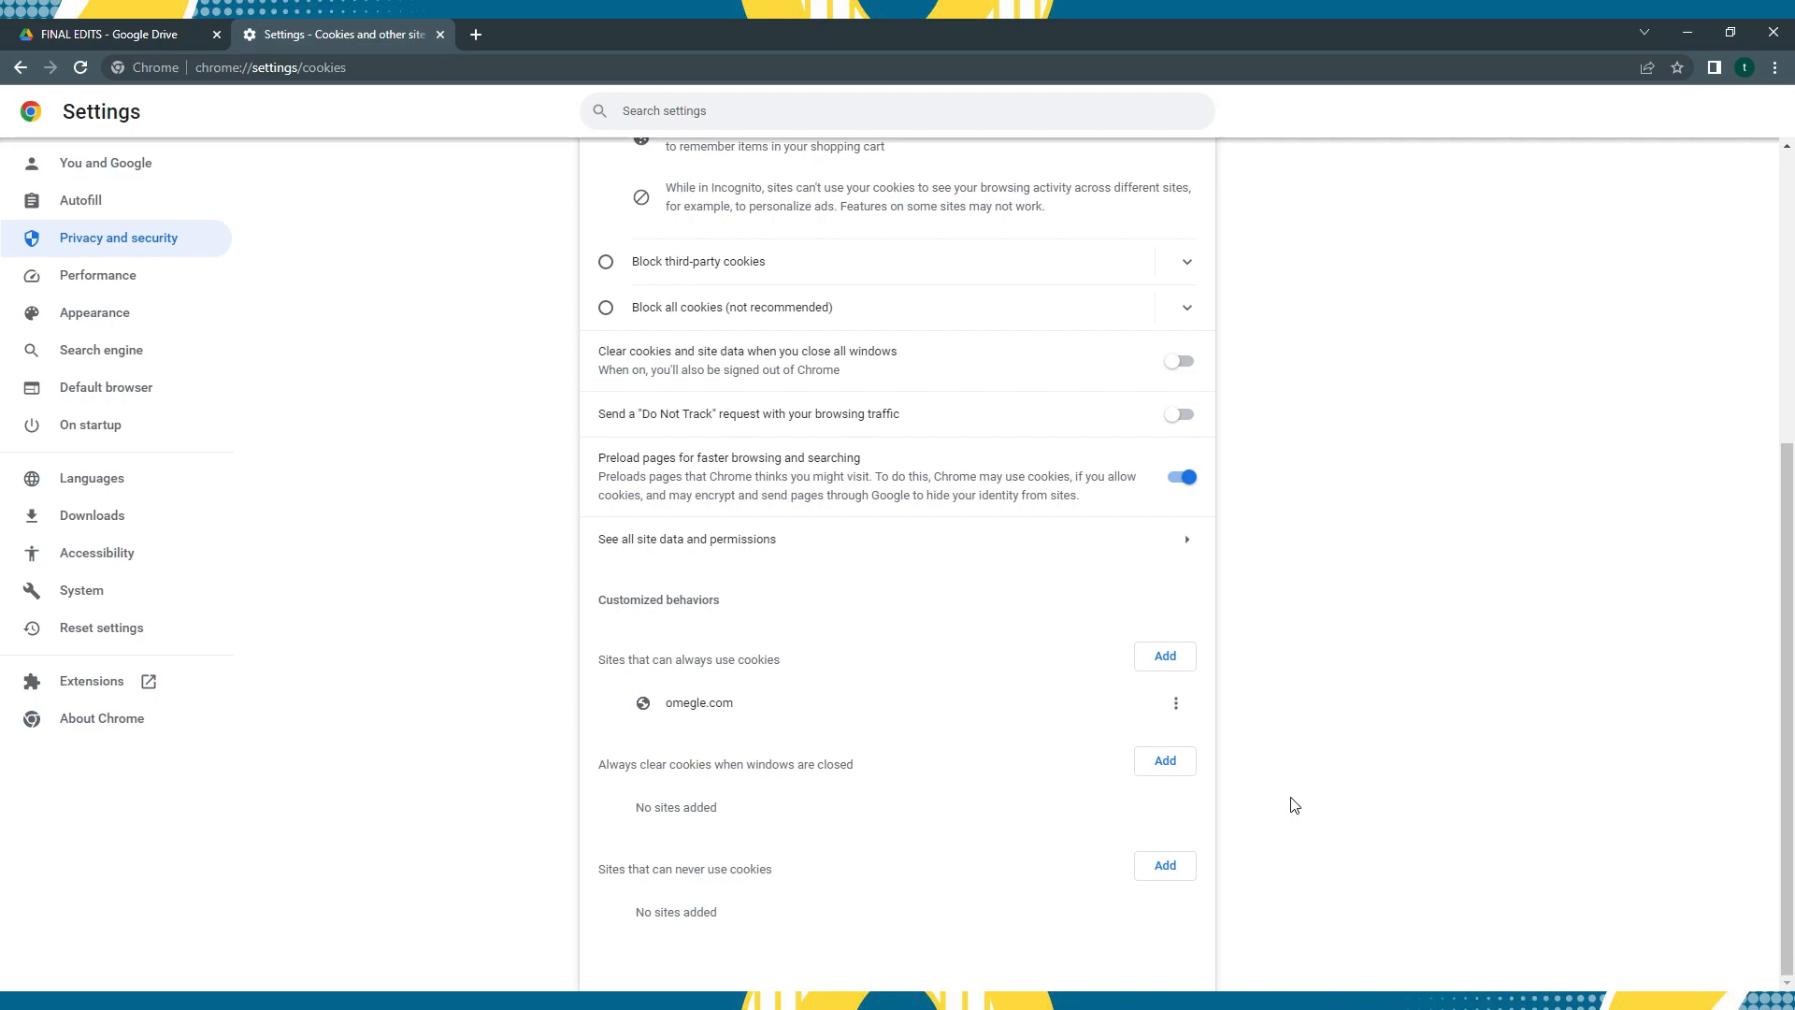
click(19, 67)
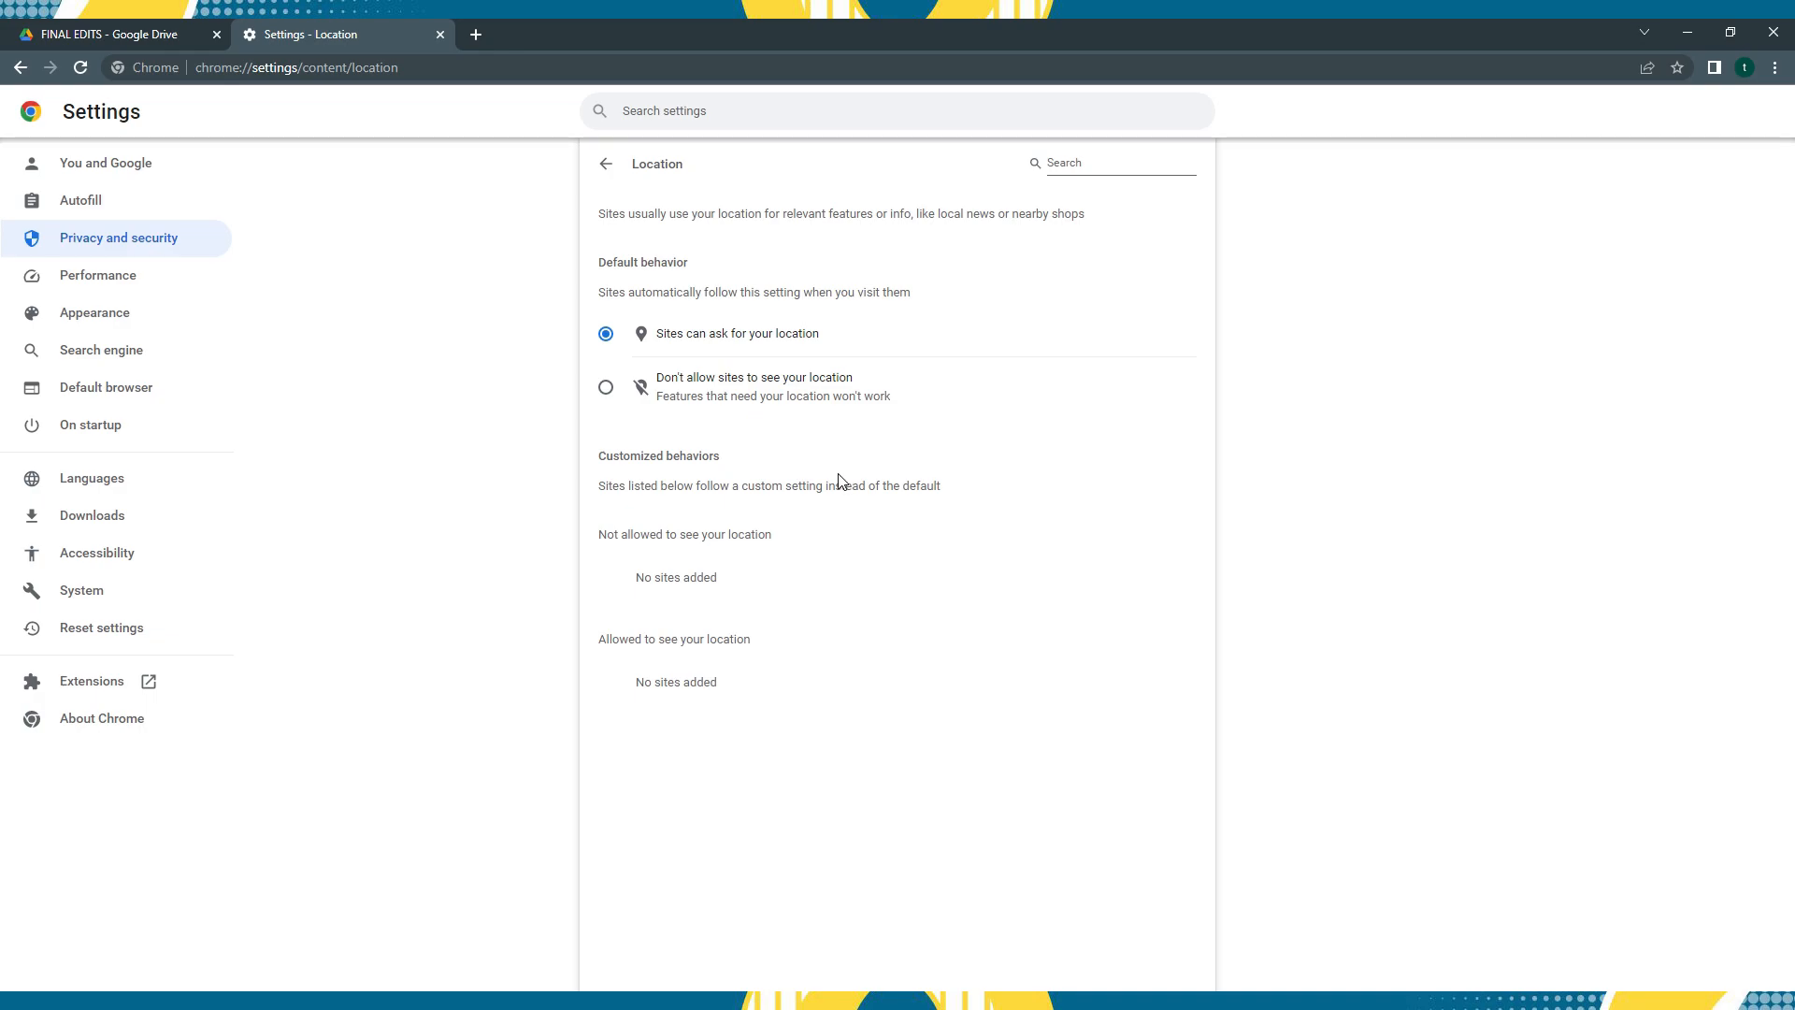
mouse_move(845, 460)
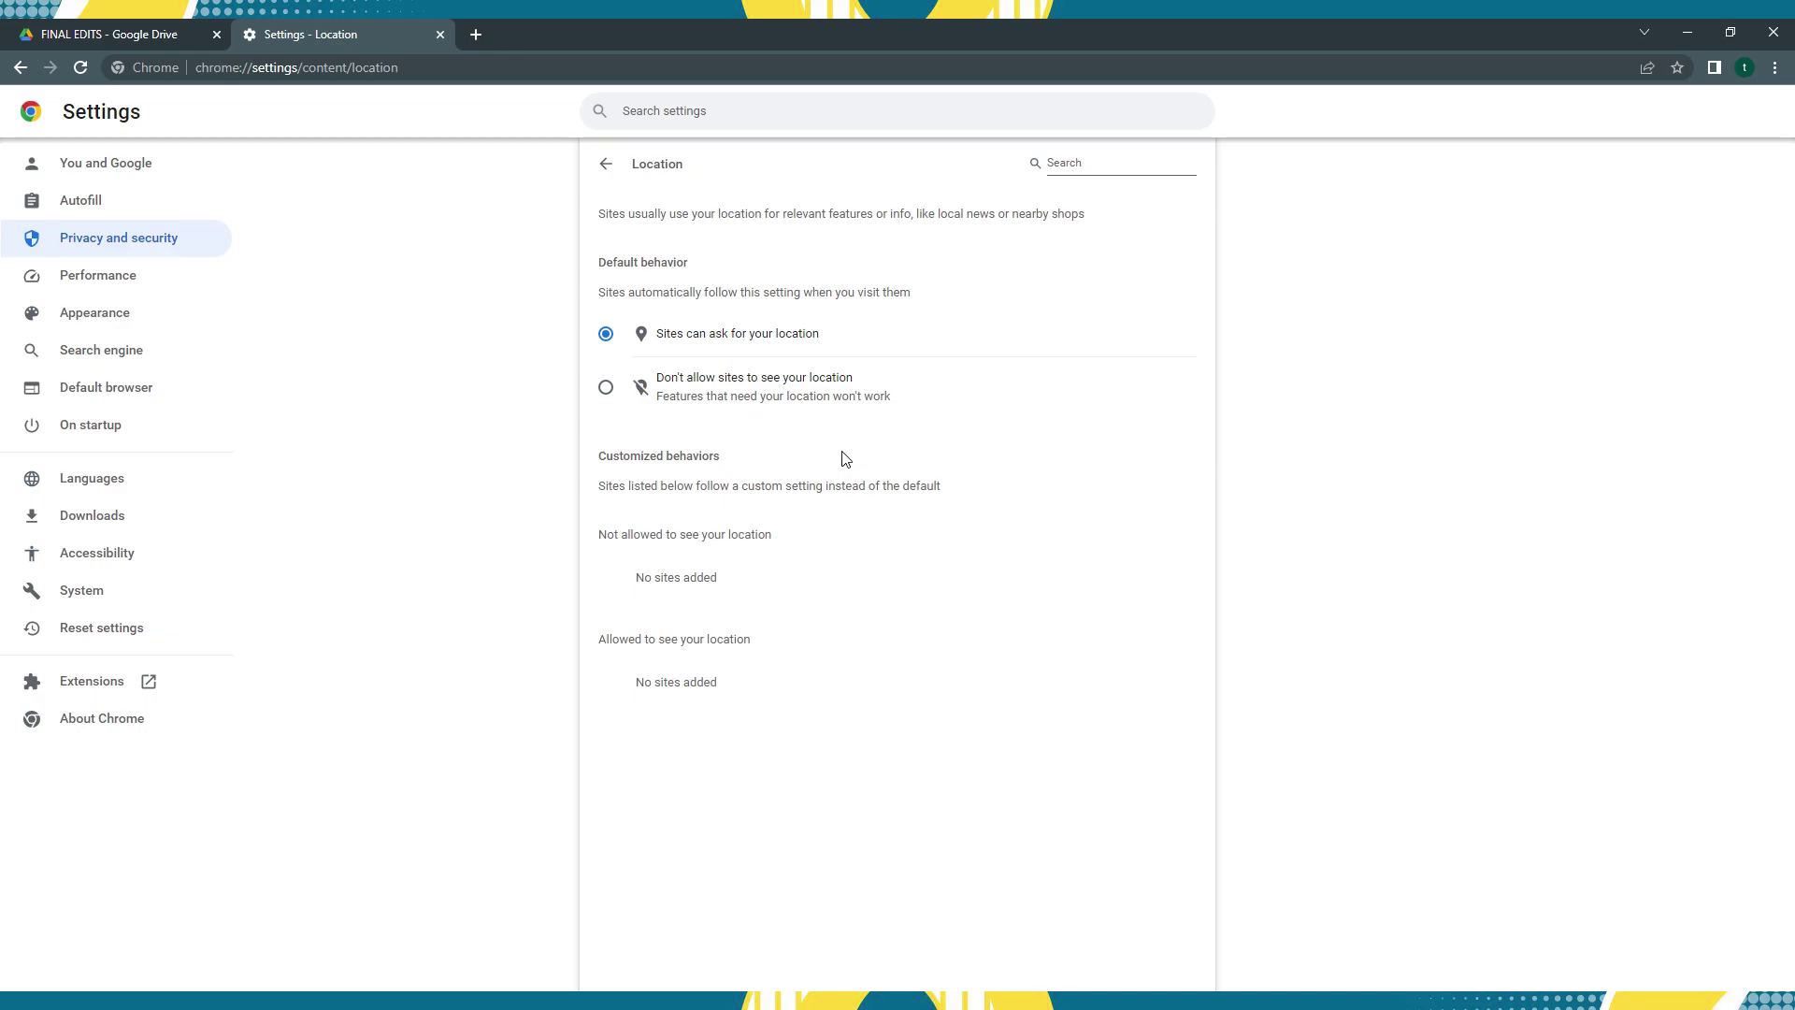
Choose 'Don't allow sites to see your location'.
click(606, 387)
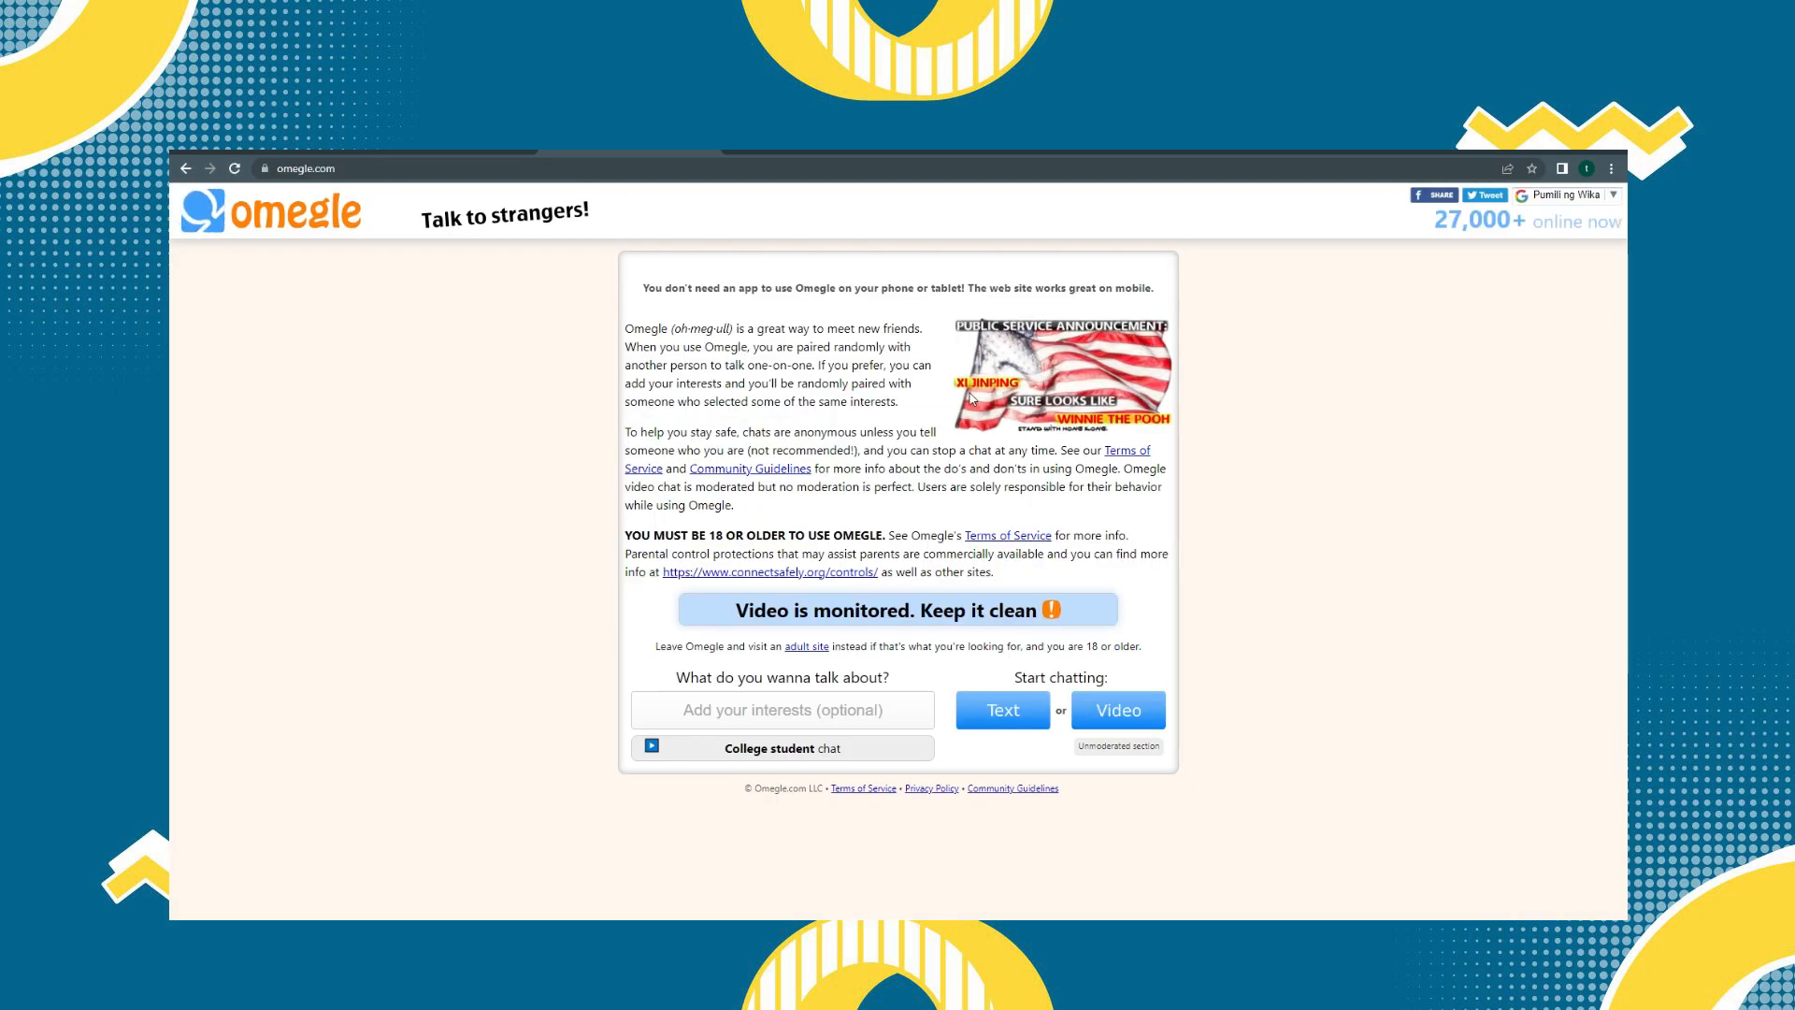
mouse_move(1003, 711)
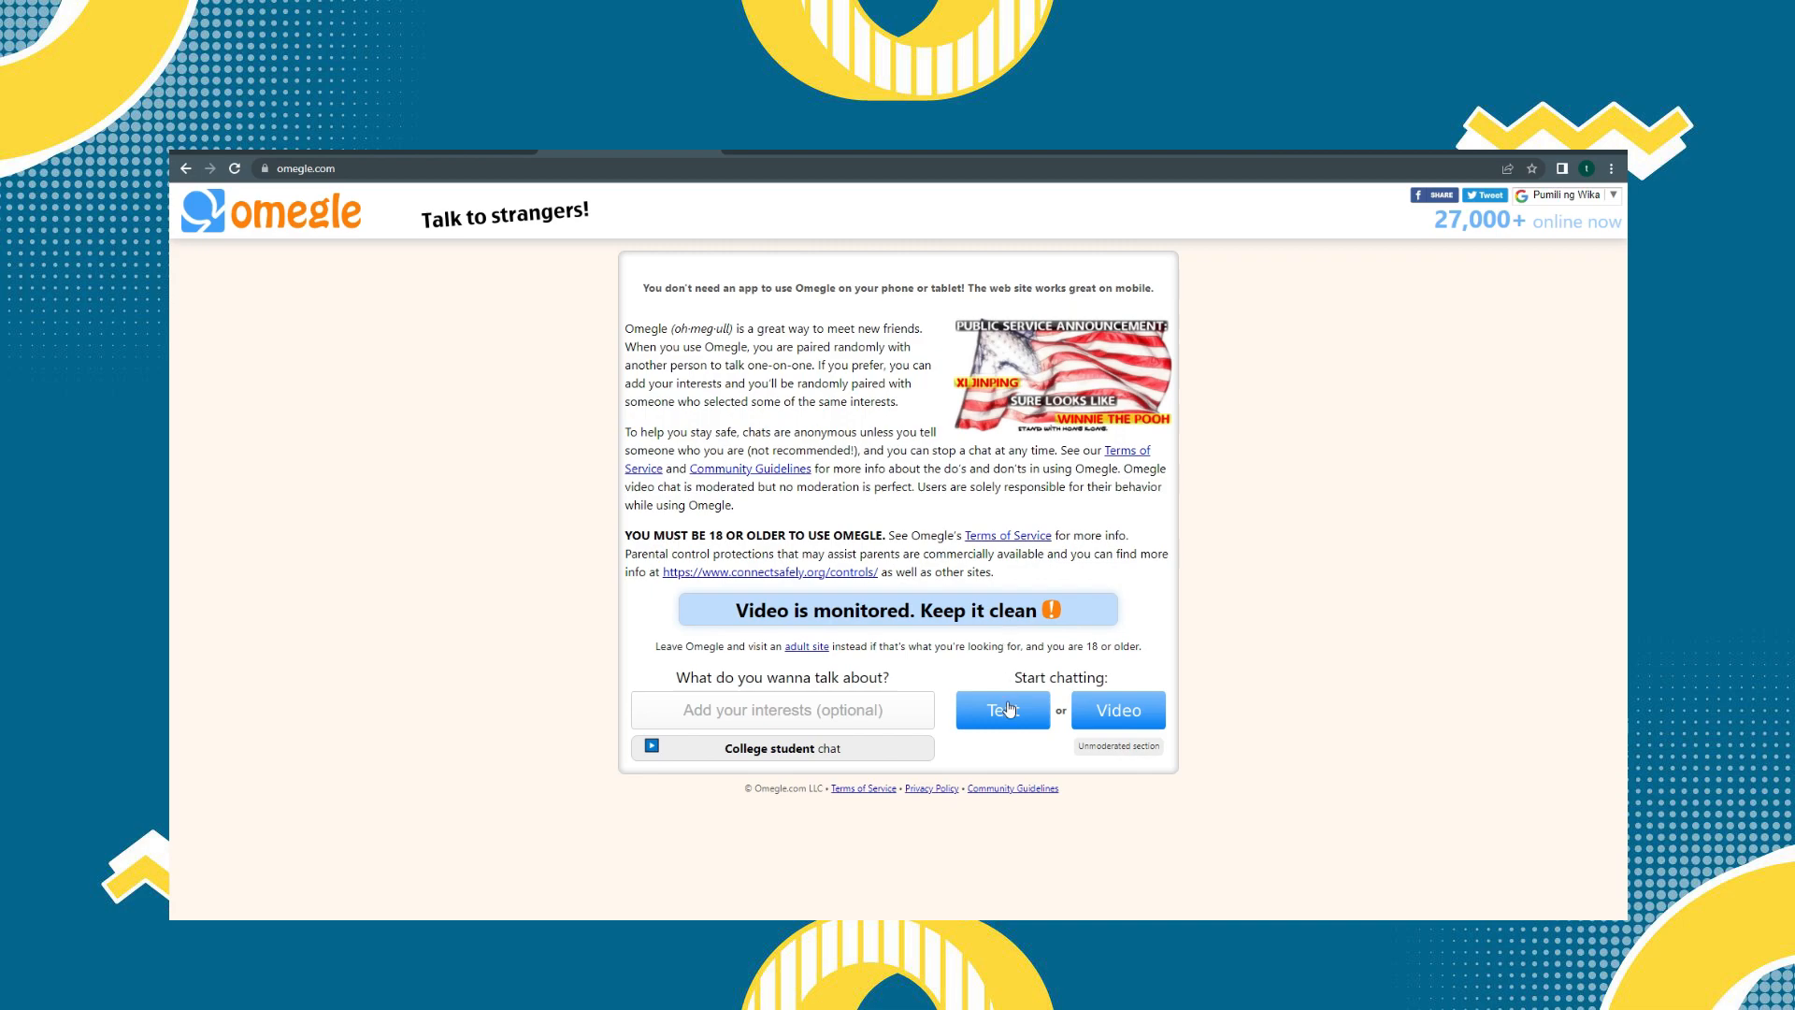
Start an Omegle text chat, confirming the 18+ age requirement and the terms.
click(1000, 711)
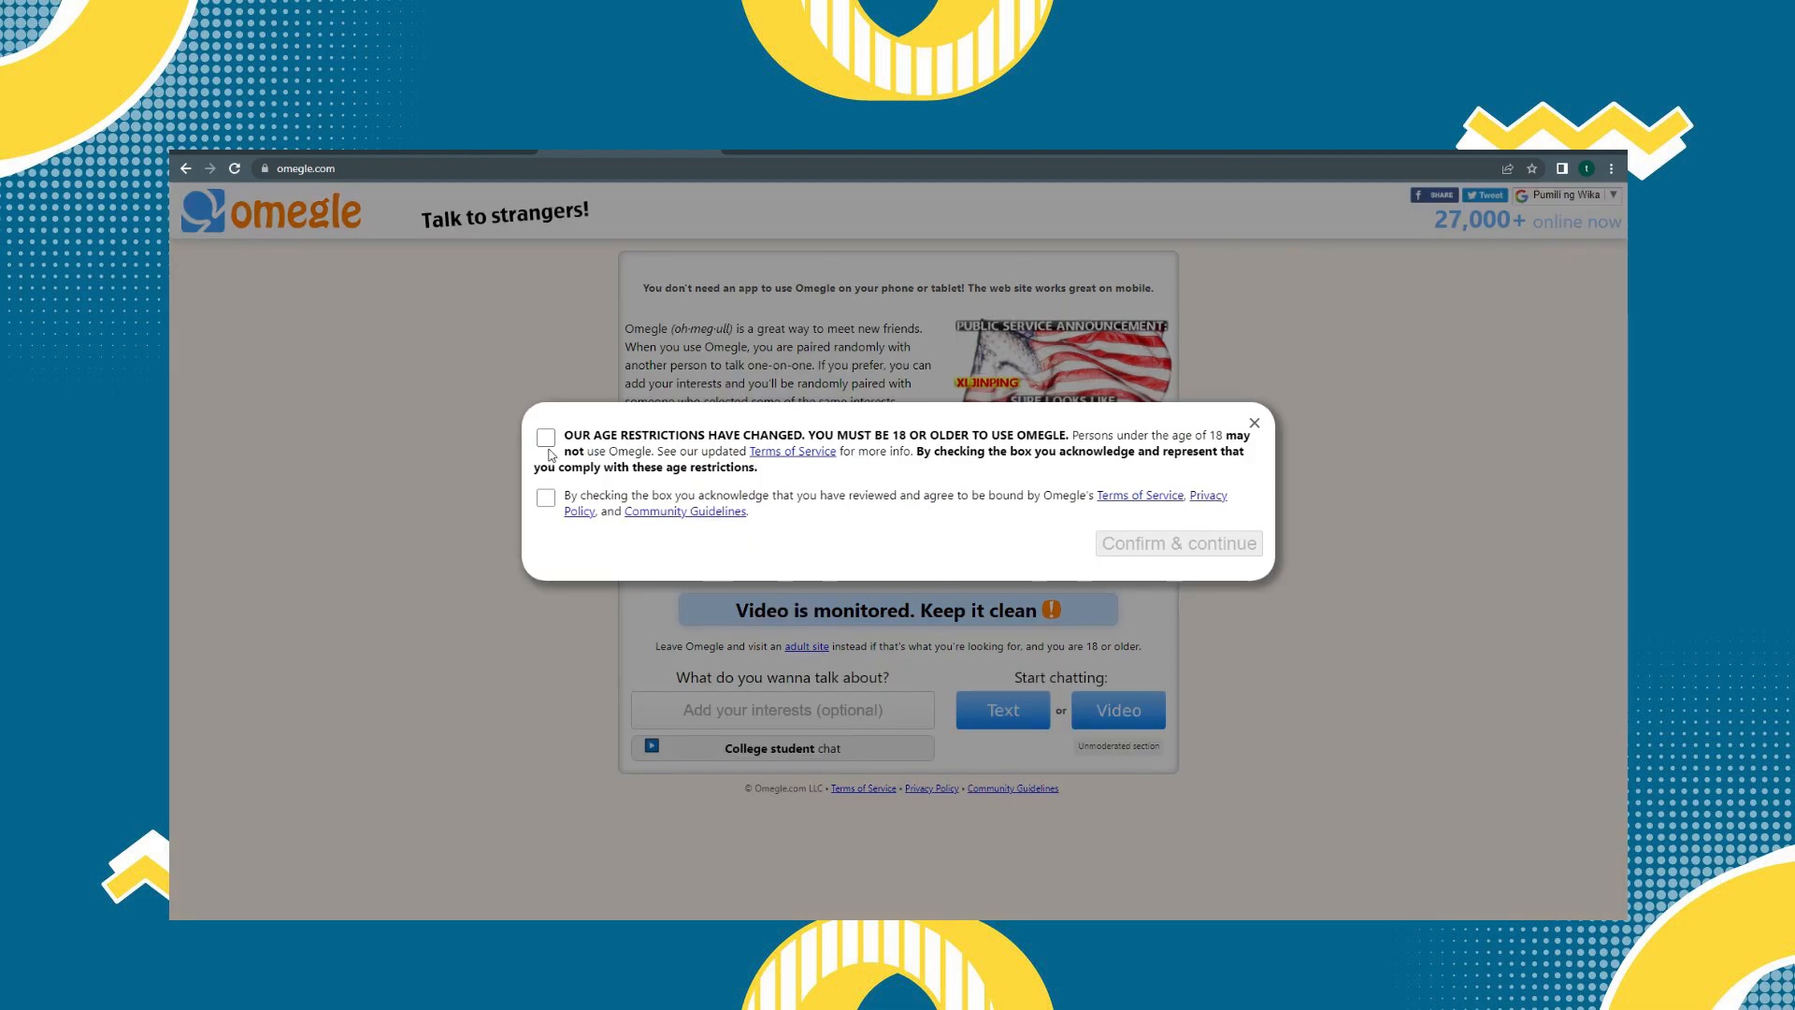
click(546, 438)
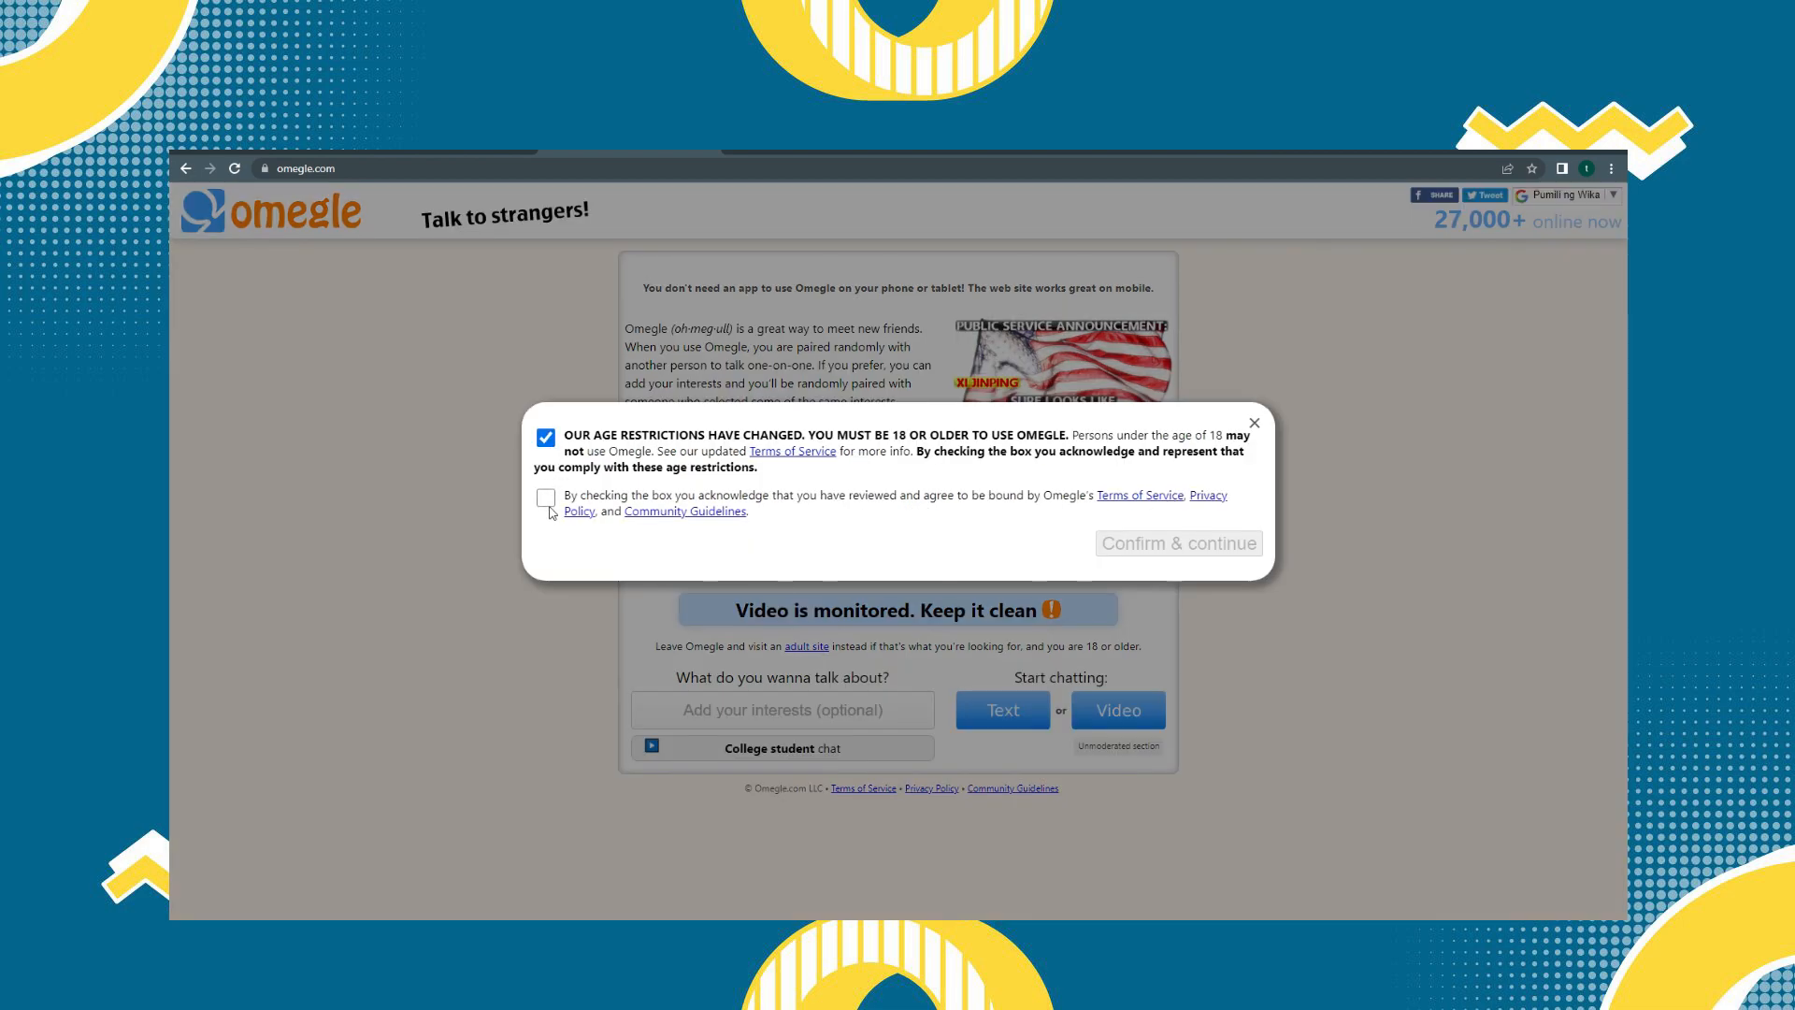
click(1176, 542)
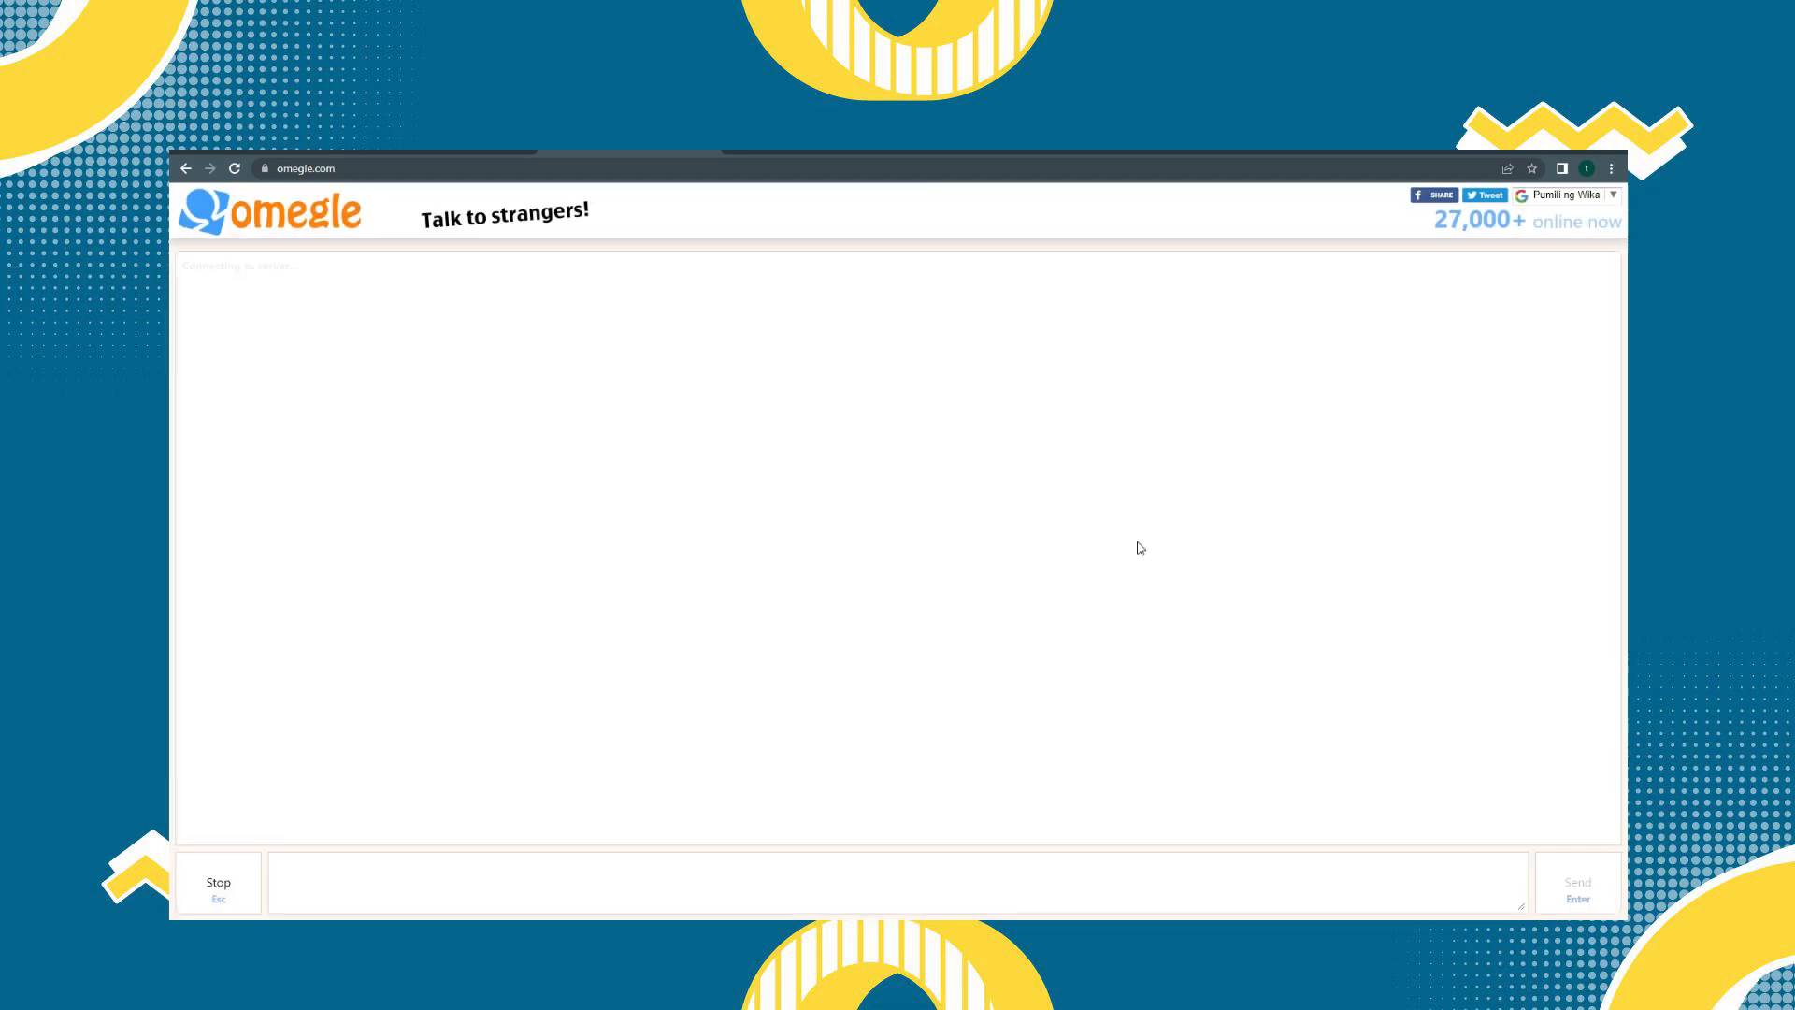